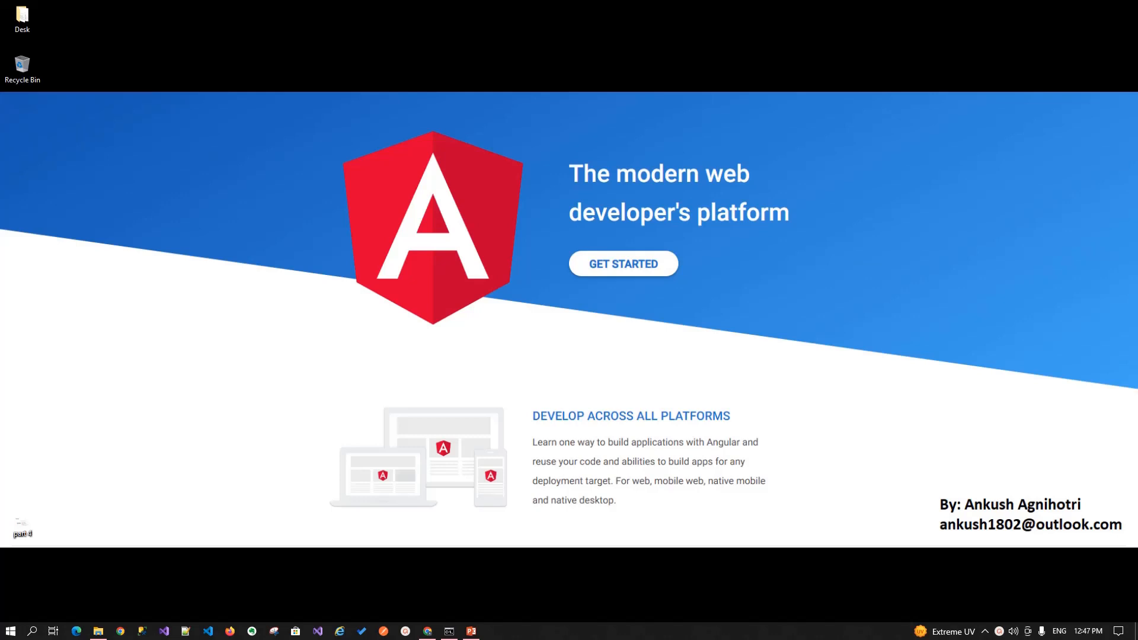
mouse_move(738, 445)
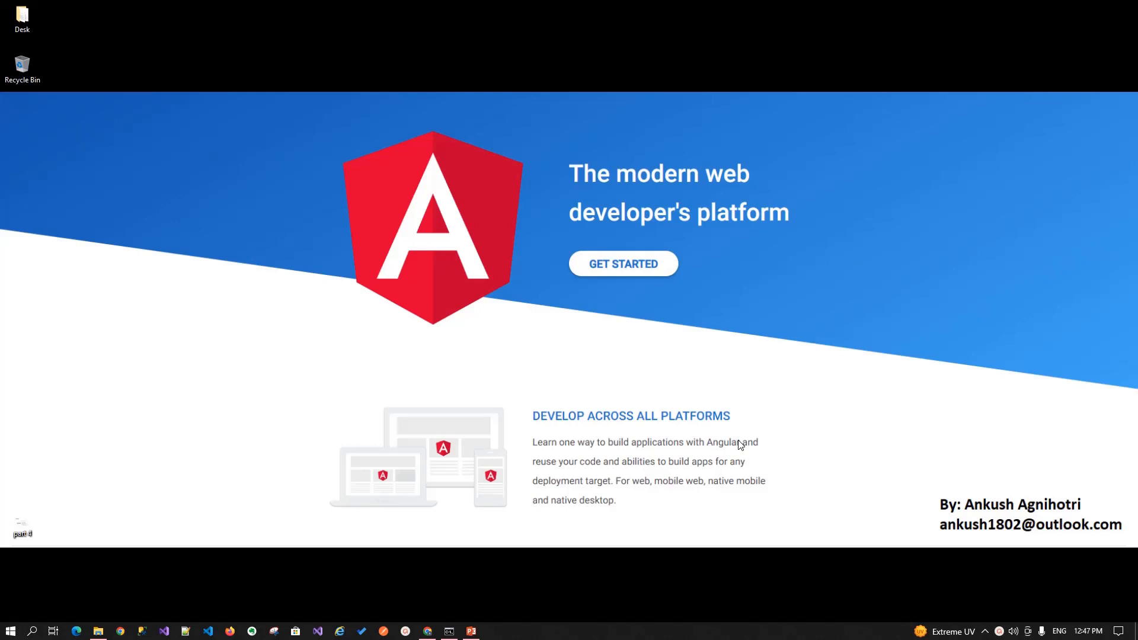
mouse_move(717, 456)
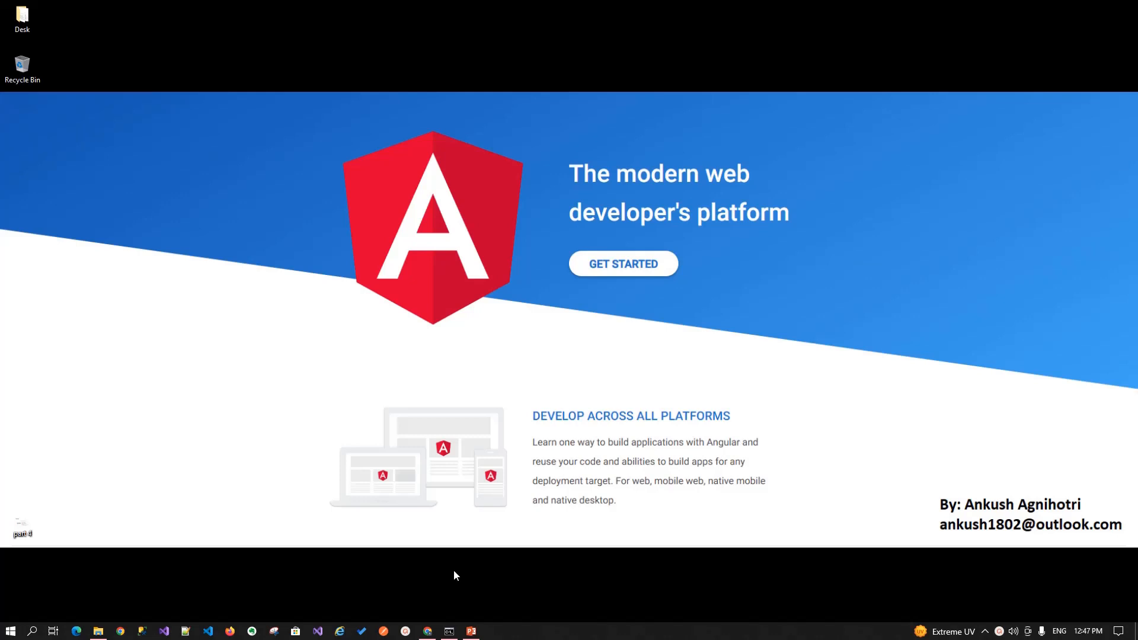
mouse_move(457, 570)
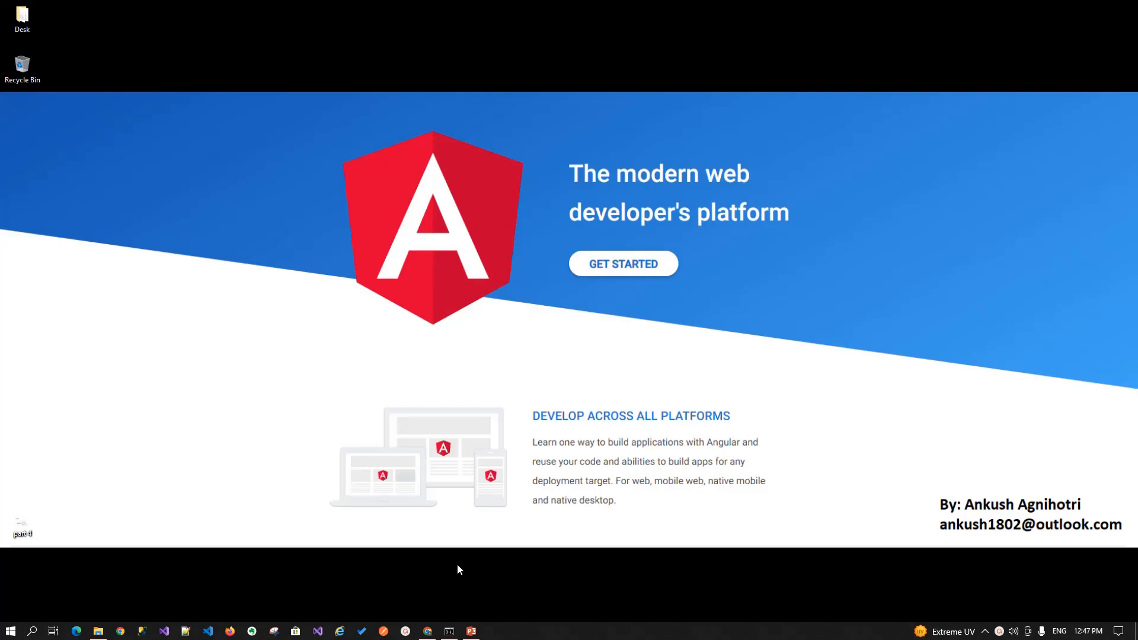
mouse_move(472, 630)
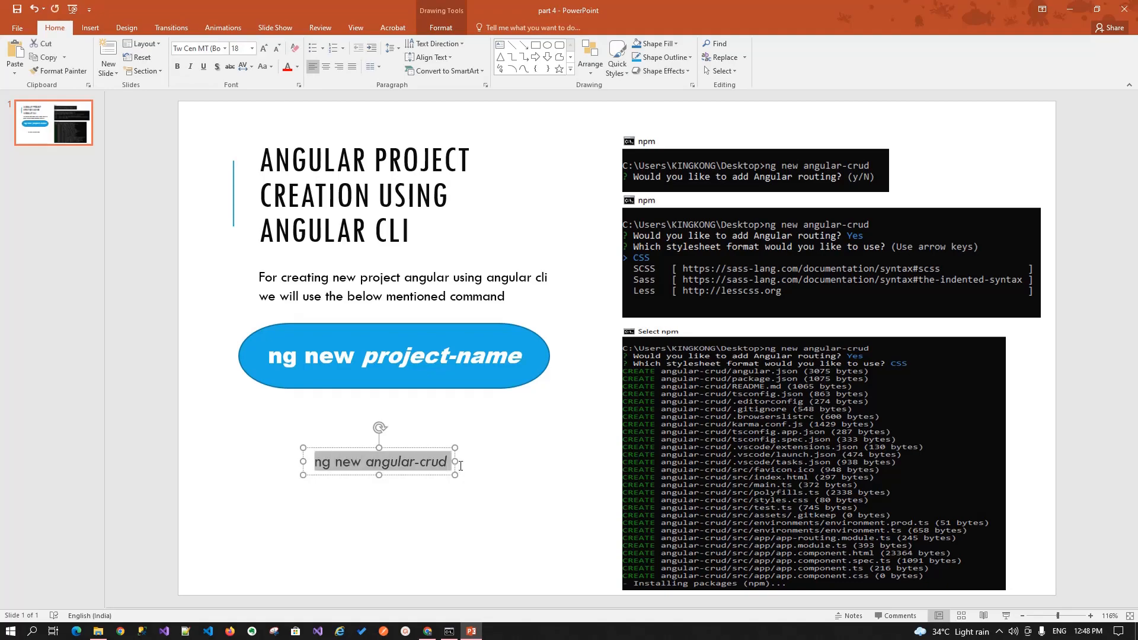
Step: Move Command Prompt into the Desktop folder with cd desktop
left_click(448, 630)
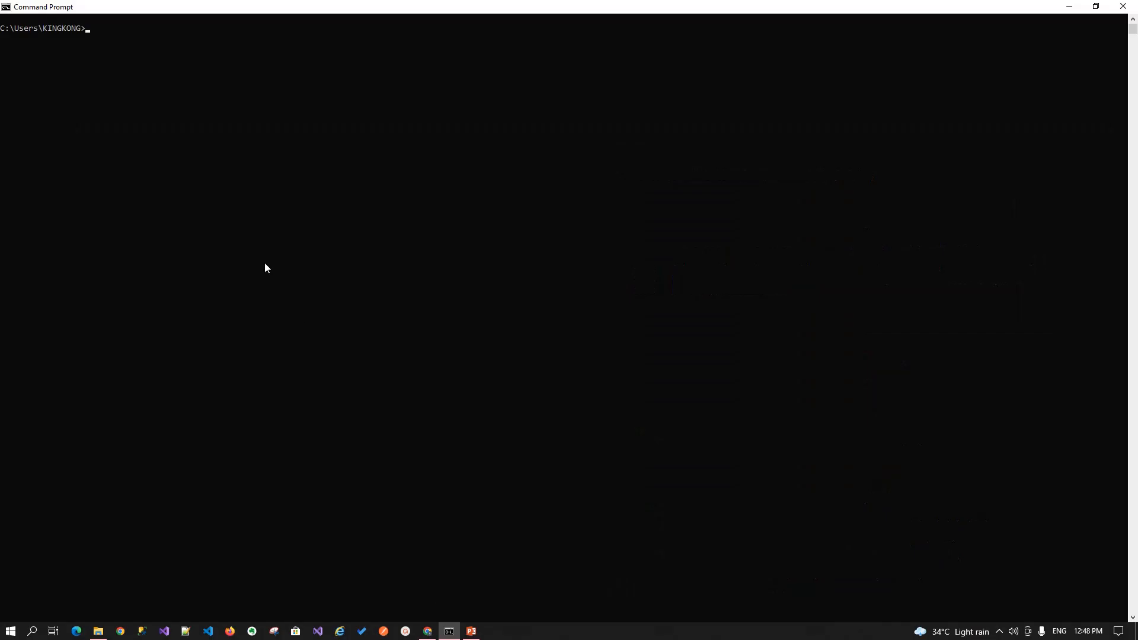
type("cd de")
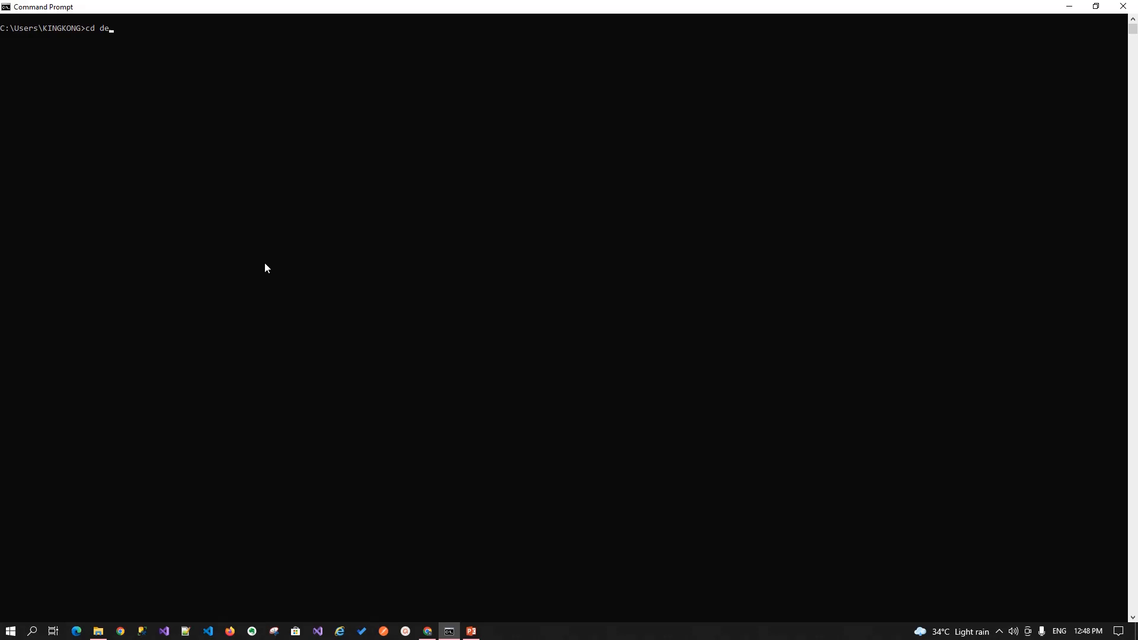
type("sk")
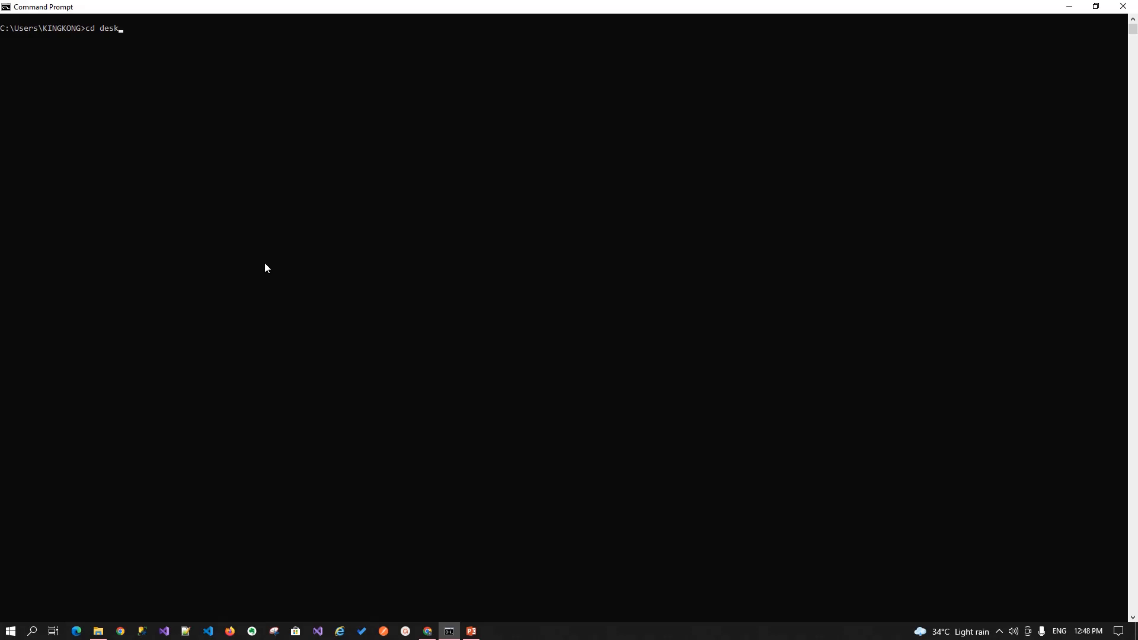
type("top")
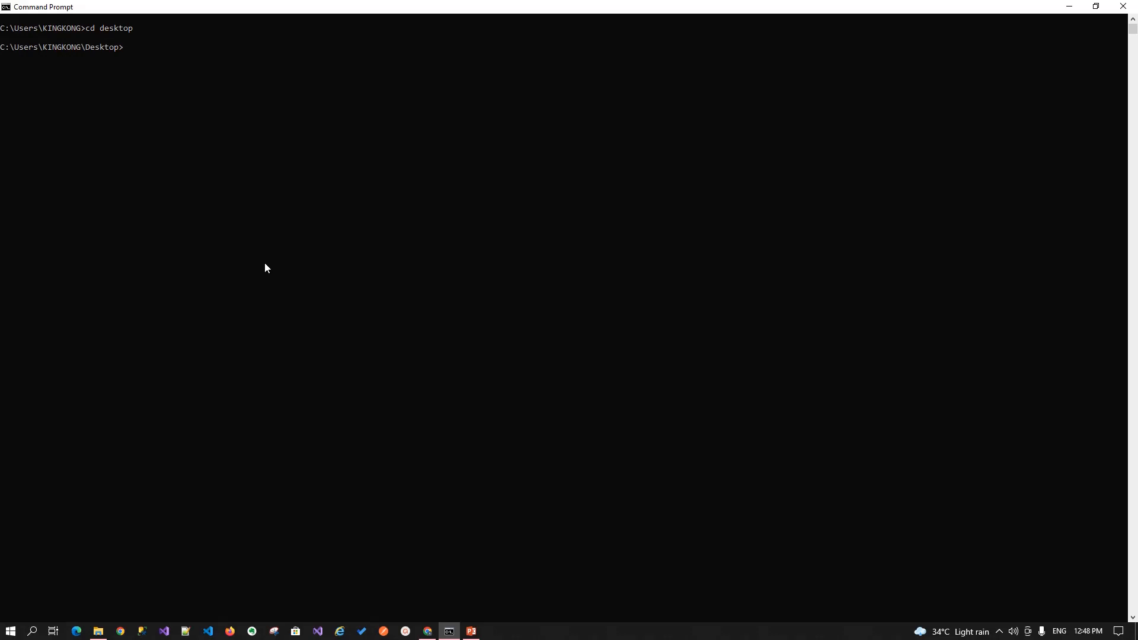
Step: Enter ng new angular-crud to begin a new Angular project
type("ng")
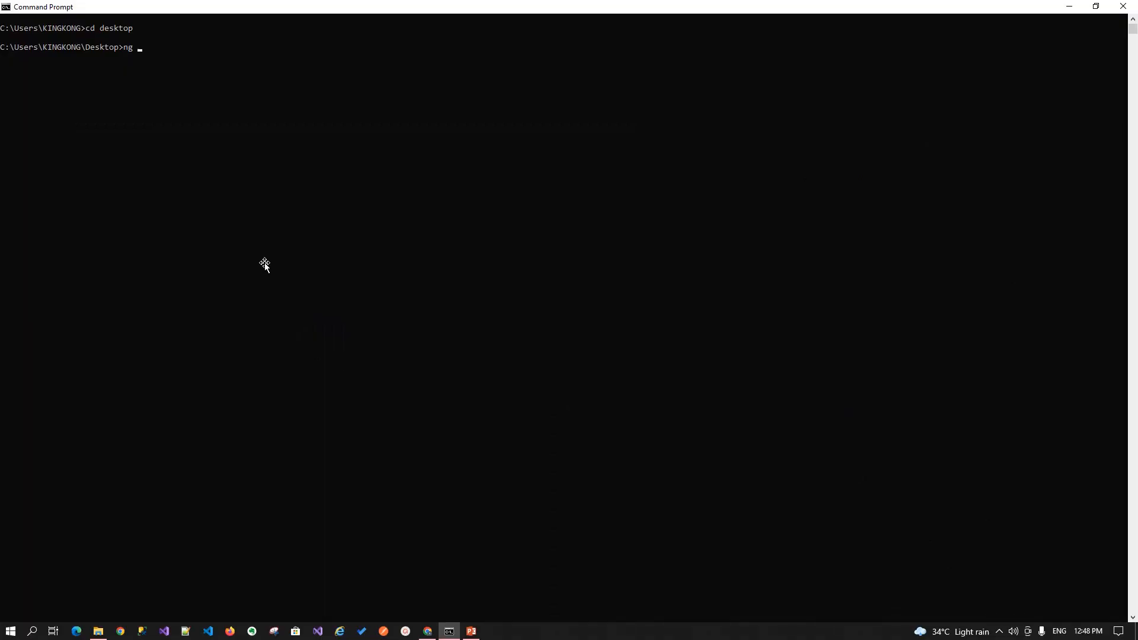
type("new a")
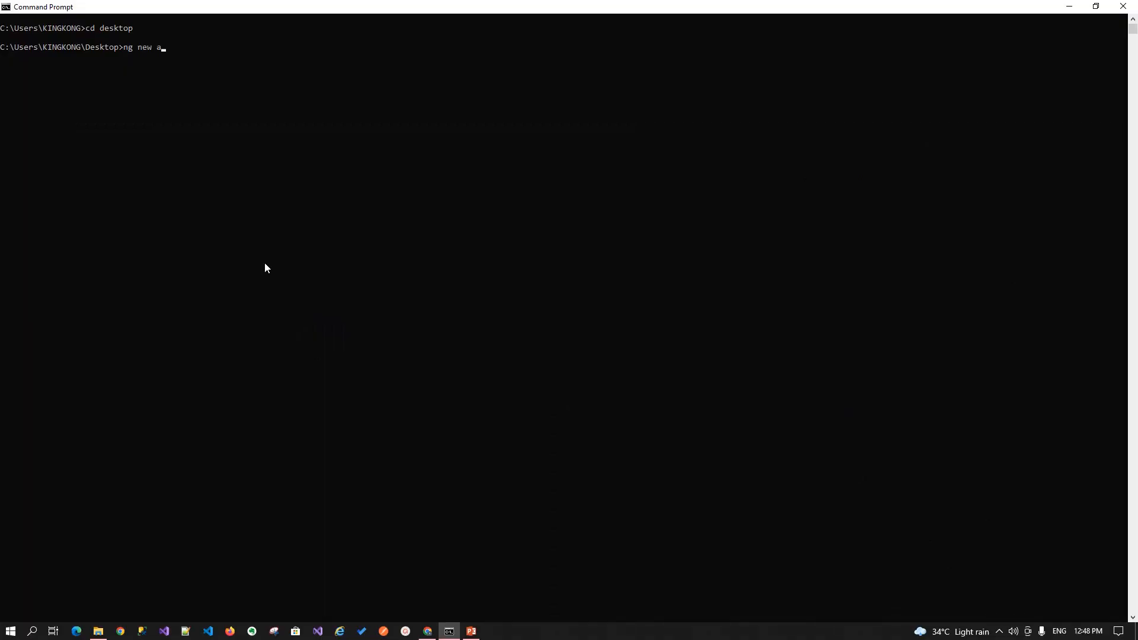
type("ngu")
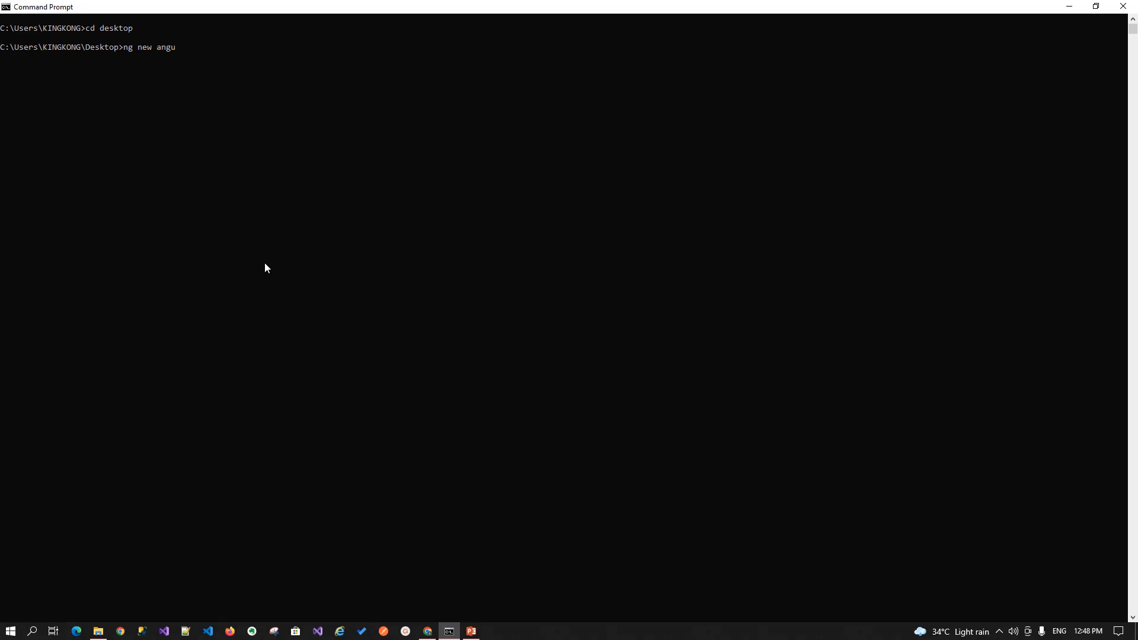
type("lar-c")
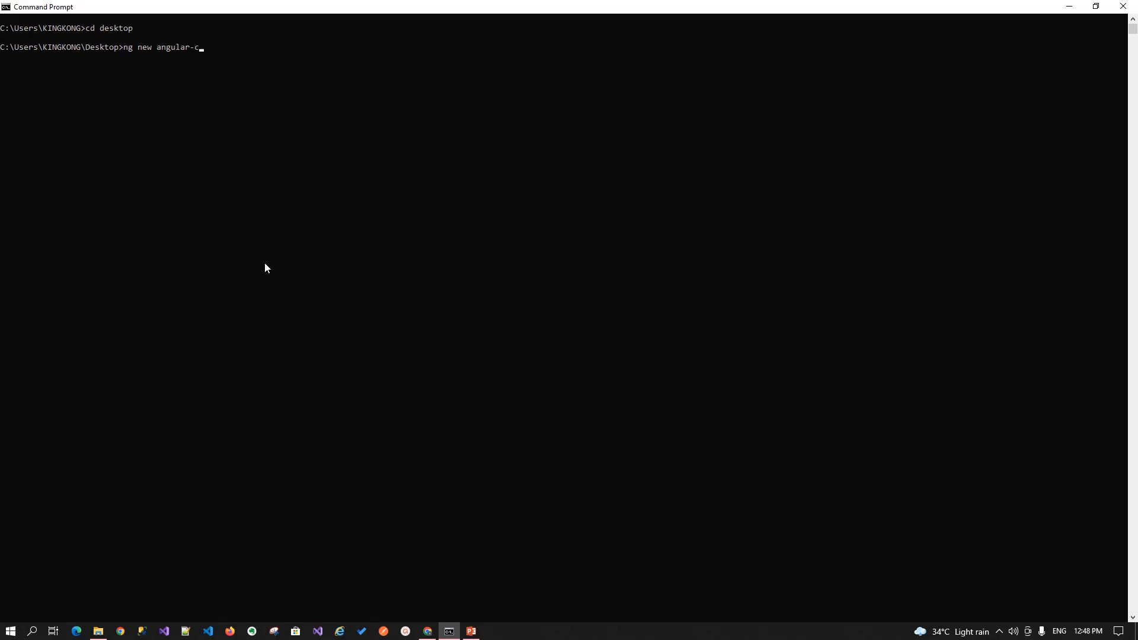
type("rus")
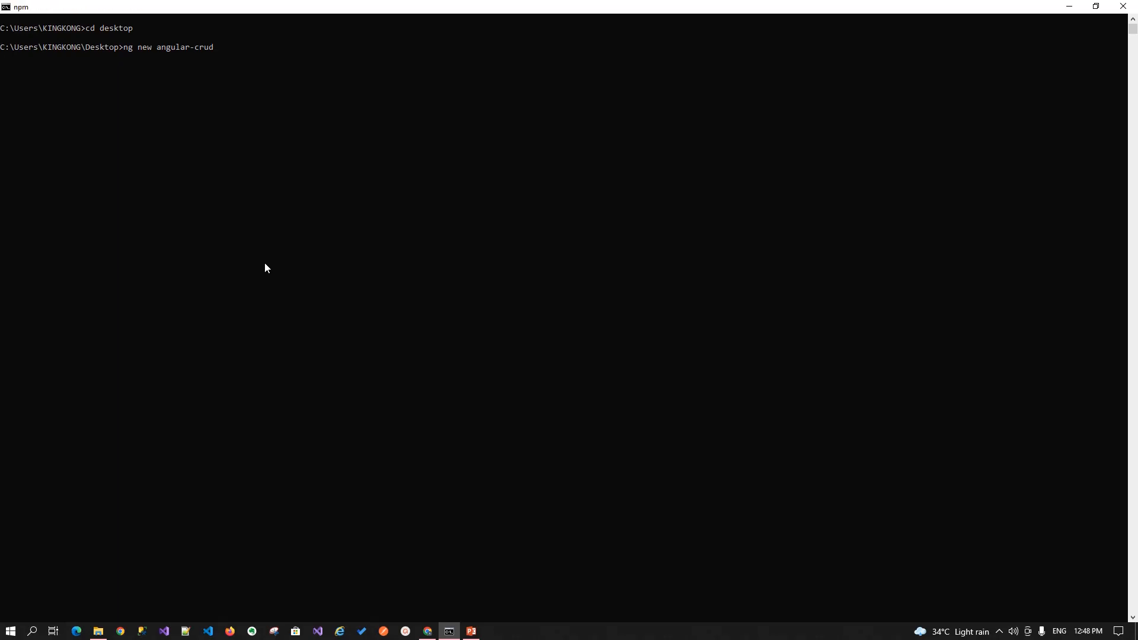
Step: Run the project generator, answering y to Angular routing and accepting CSS stylesheets
key("enter")
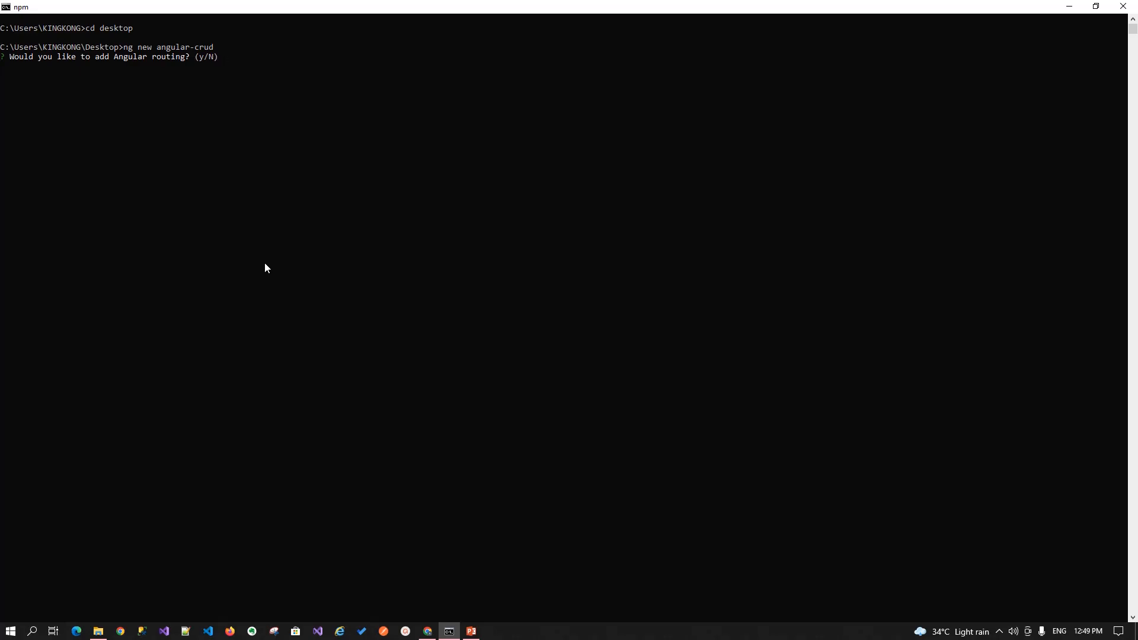
type("y")
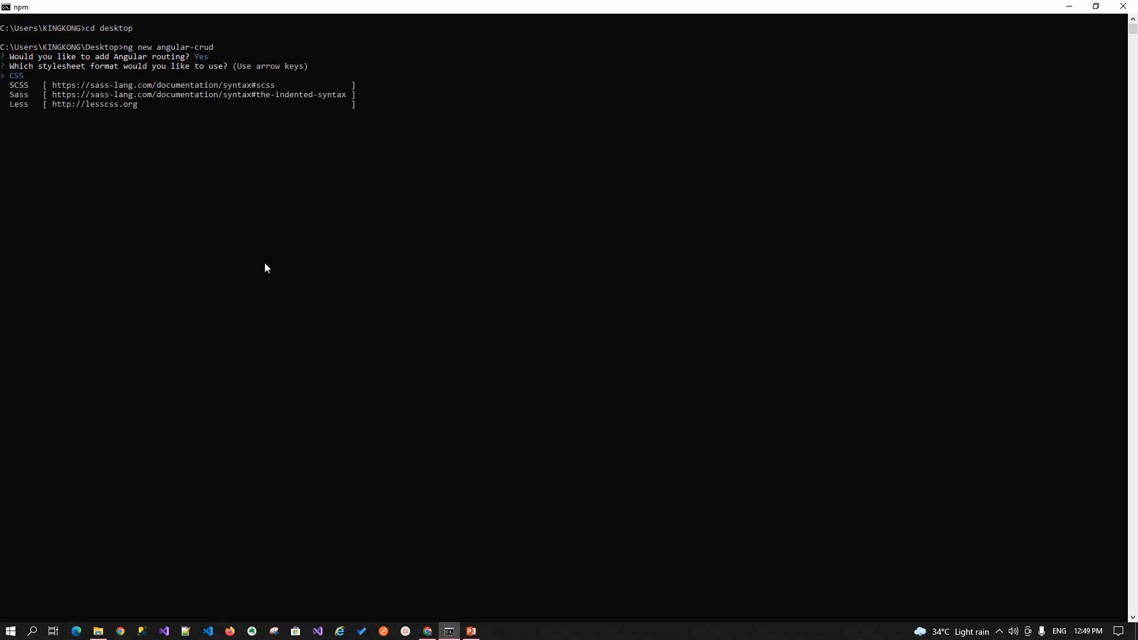
key("enter")
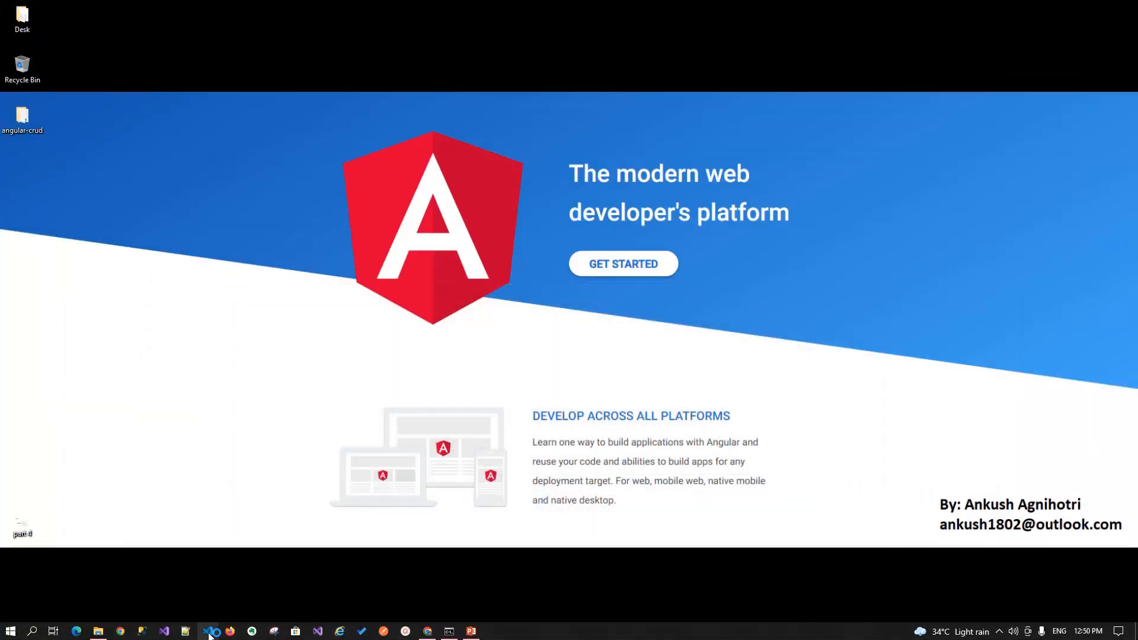
Step: Launch VS Code and open the angular-crud folder from the Desktop
left_click(33, 9)
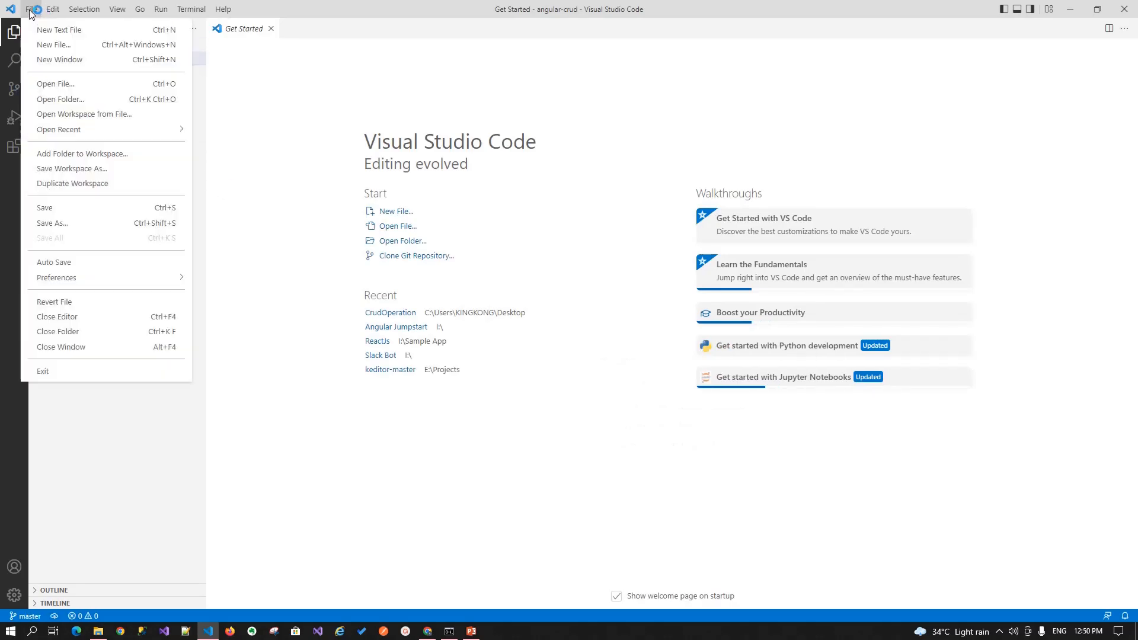
left_click(60, 99)
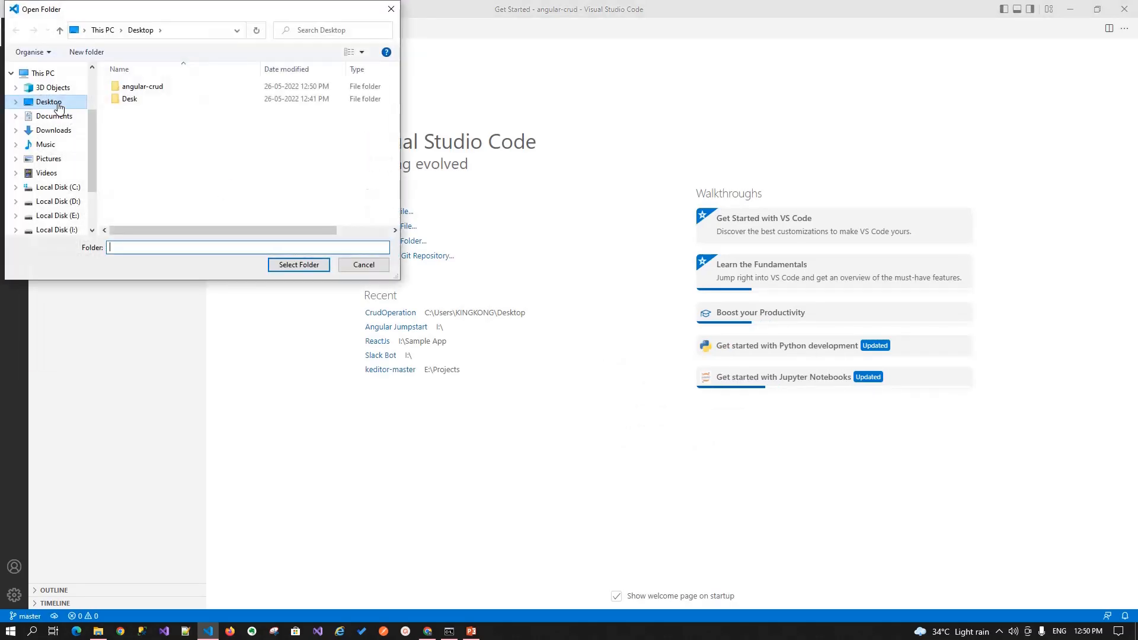
left_click(143, 87)
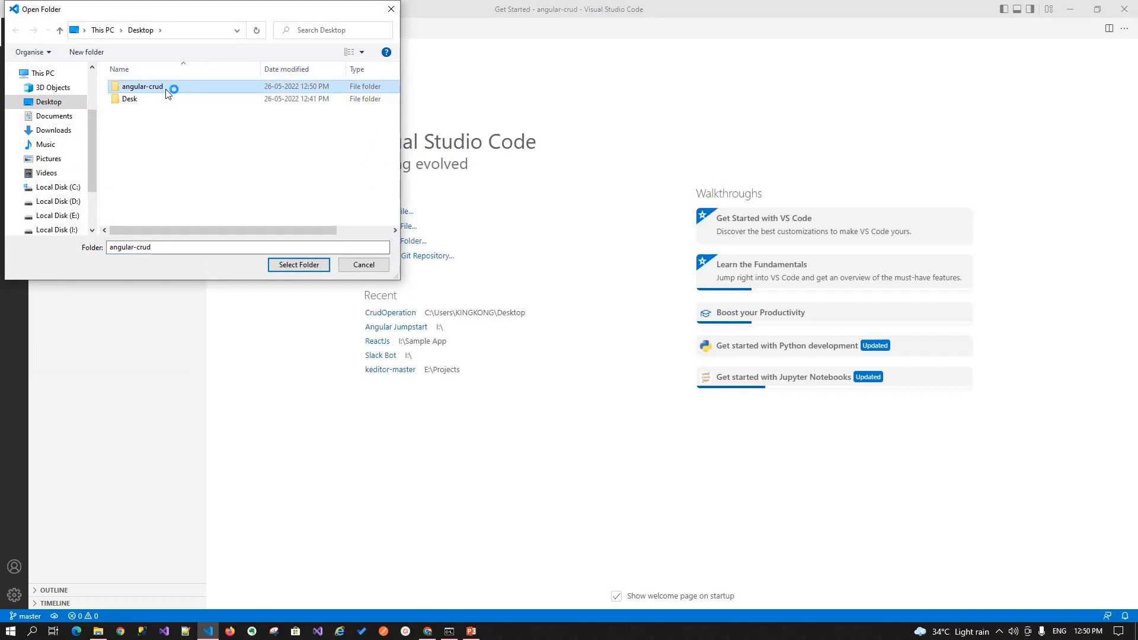
left_click(298, 264)
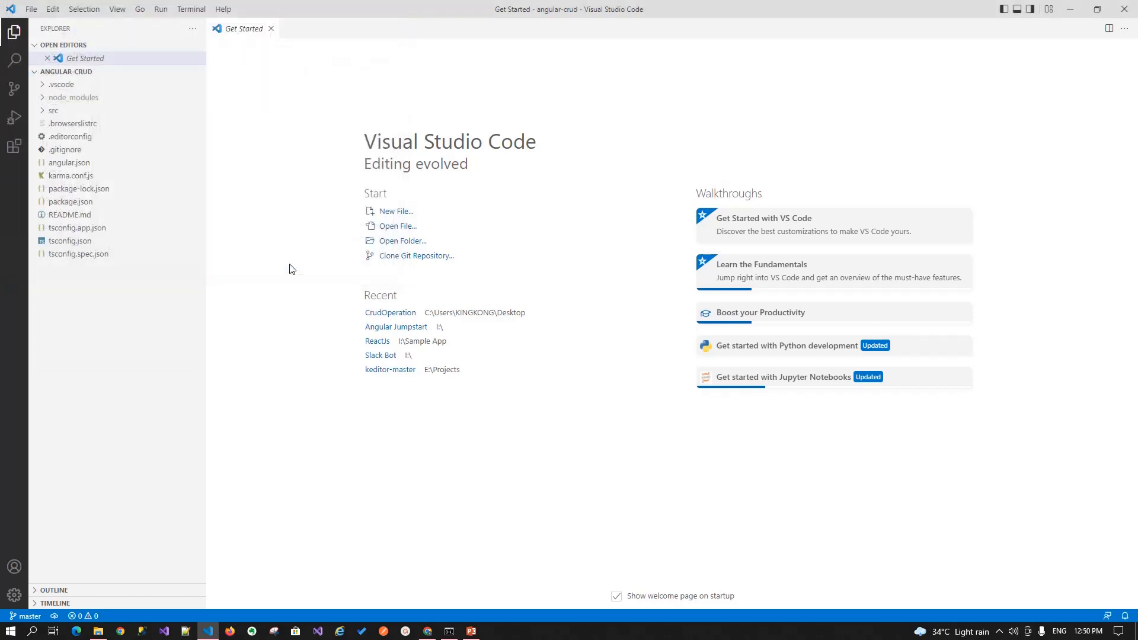
mouse_move(266, 208)
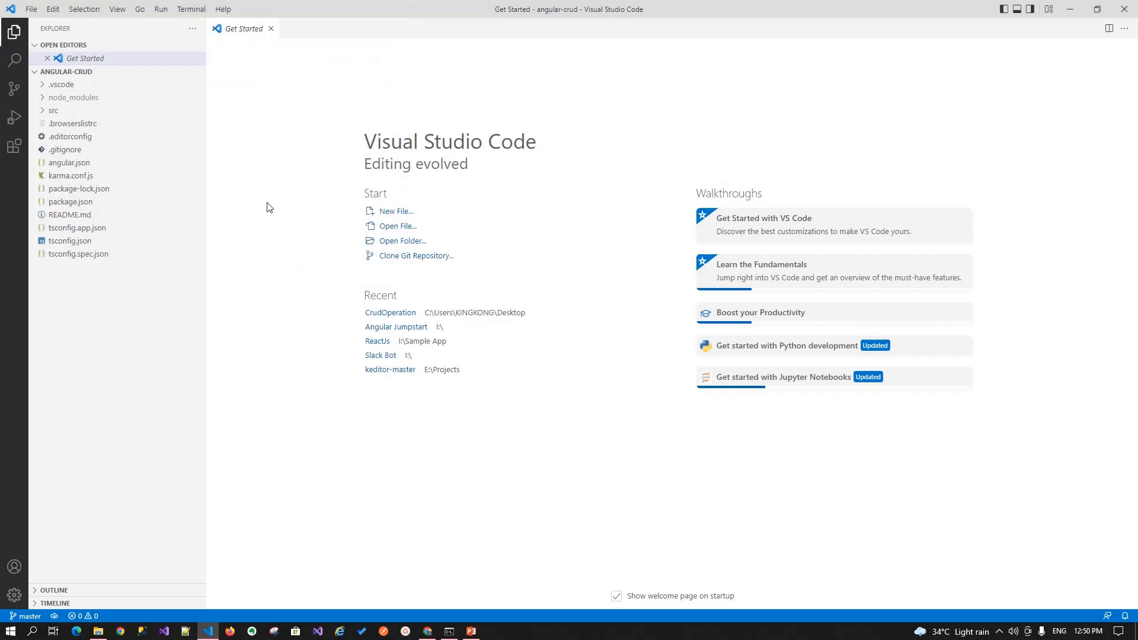
Step: Close the welcome page and run npm start in a new VS Code terminal
left_click(270, 29)
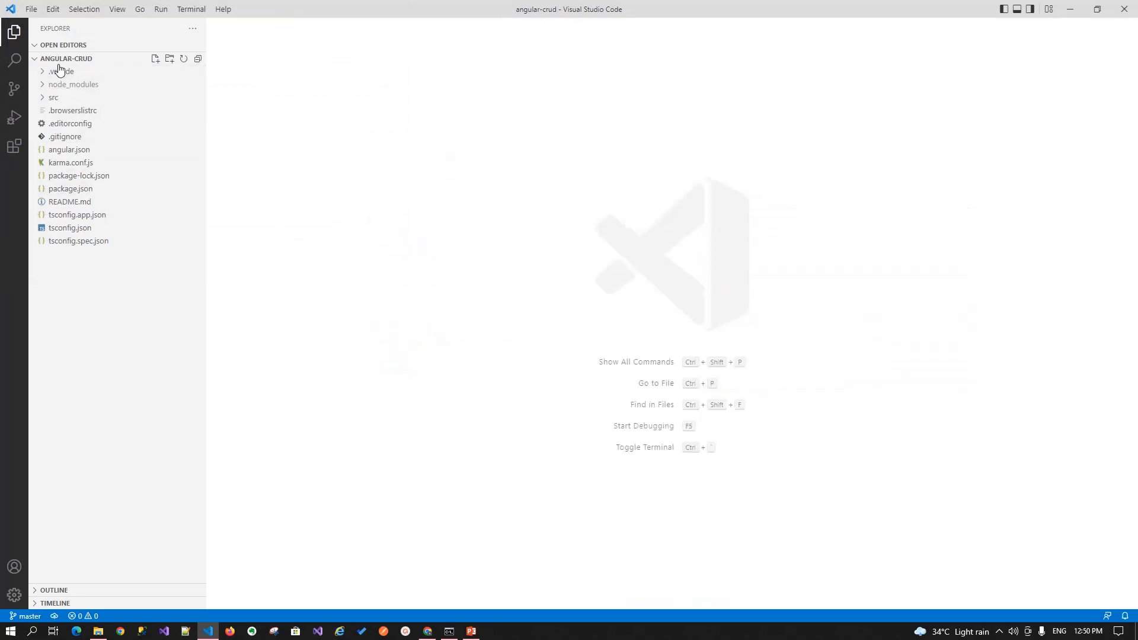
mouse_move(68, 149)
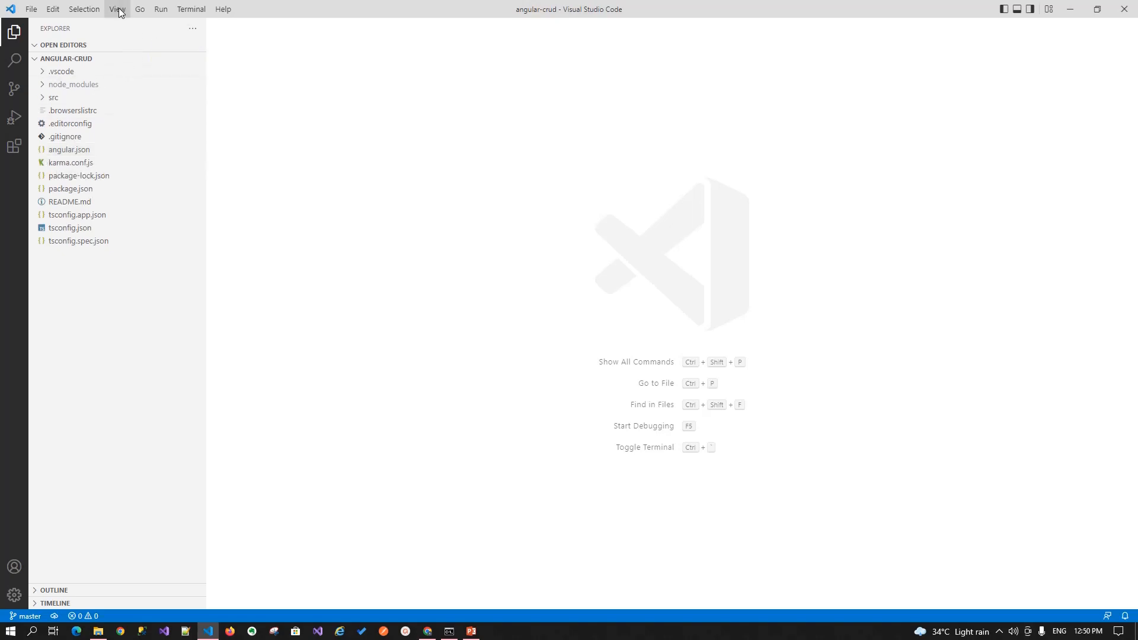
left_click(191, 9)
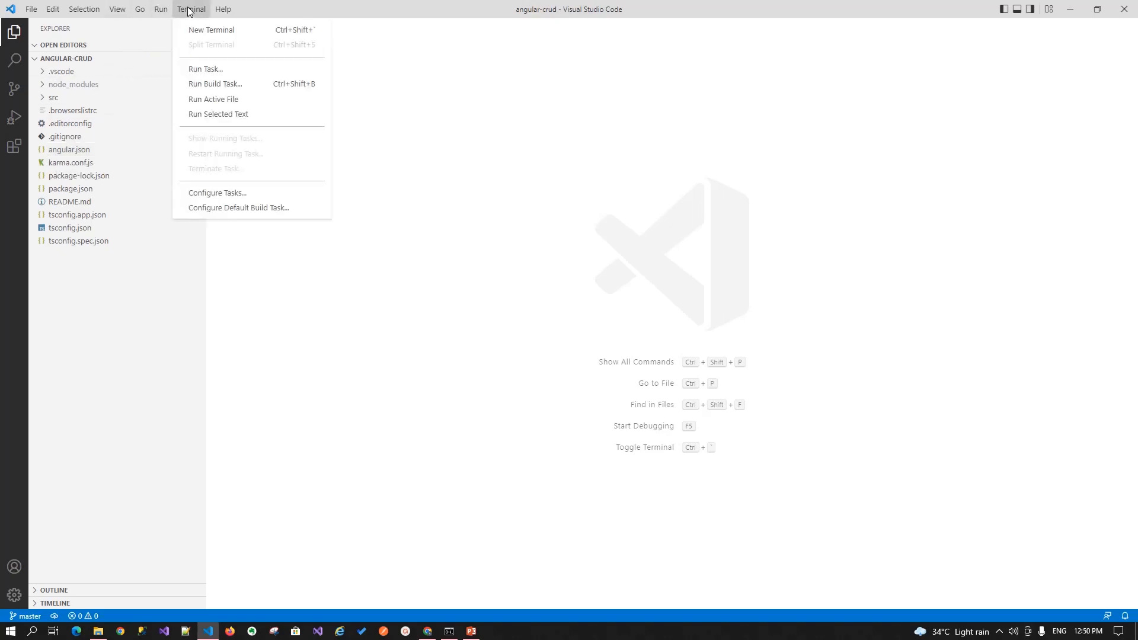
left_click(211, 30)
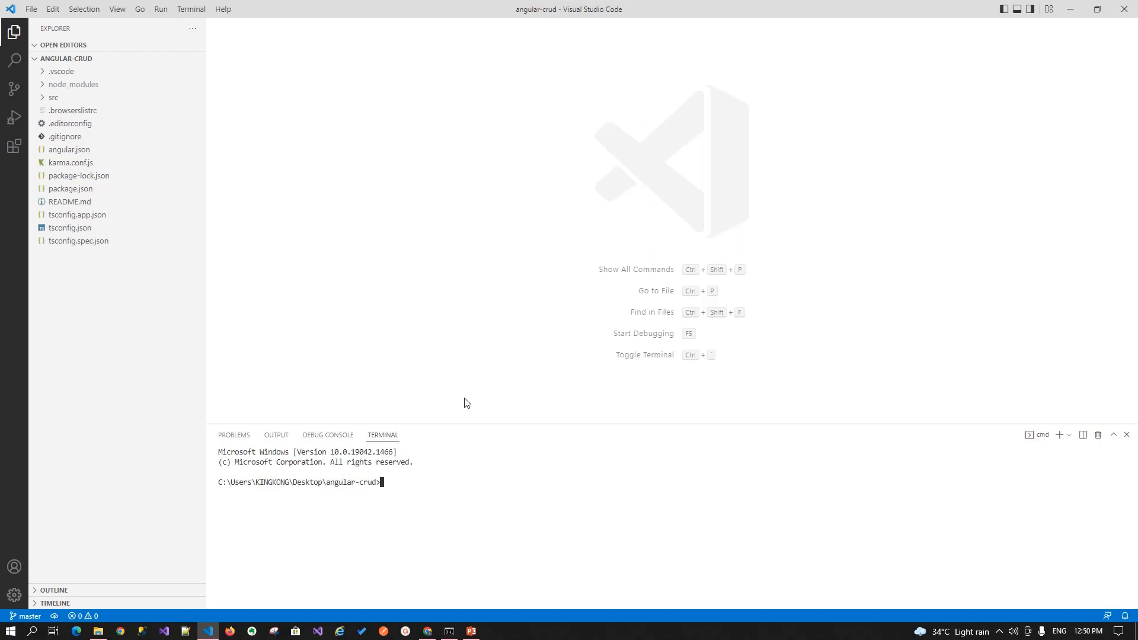
type("npm start")
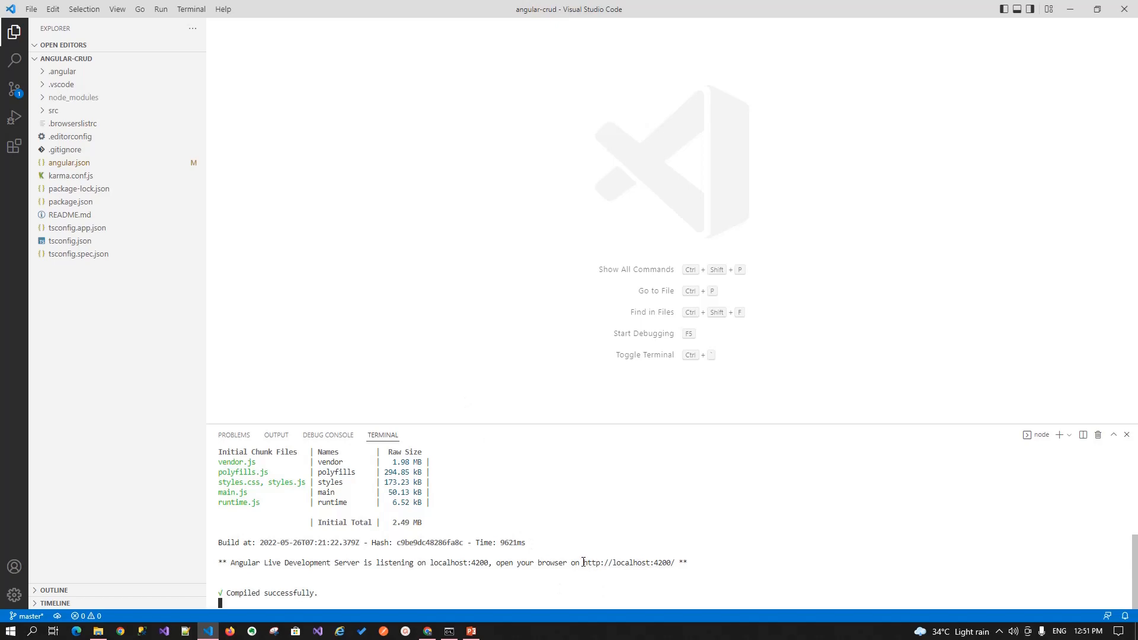
mouse_move(627, 562)
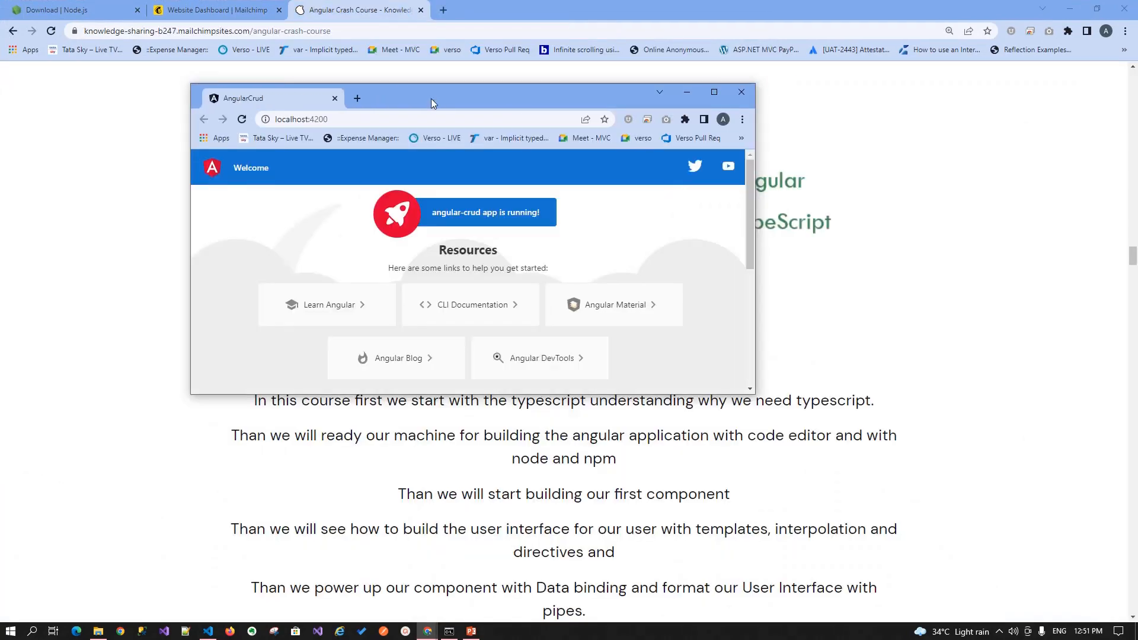
Step: Maximize Chrome showing 'angular-crud app is running!' at localhost:4200, then return to the editor
left_click(713, 93)
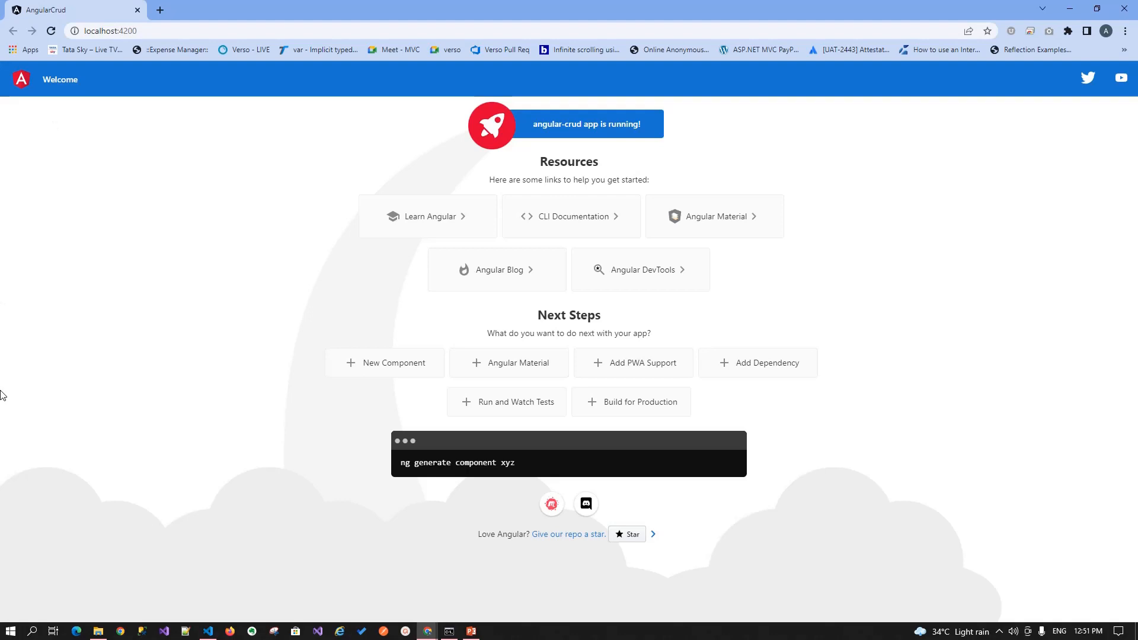
left_click(208, 635)
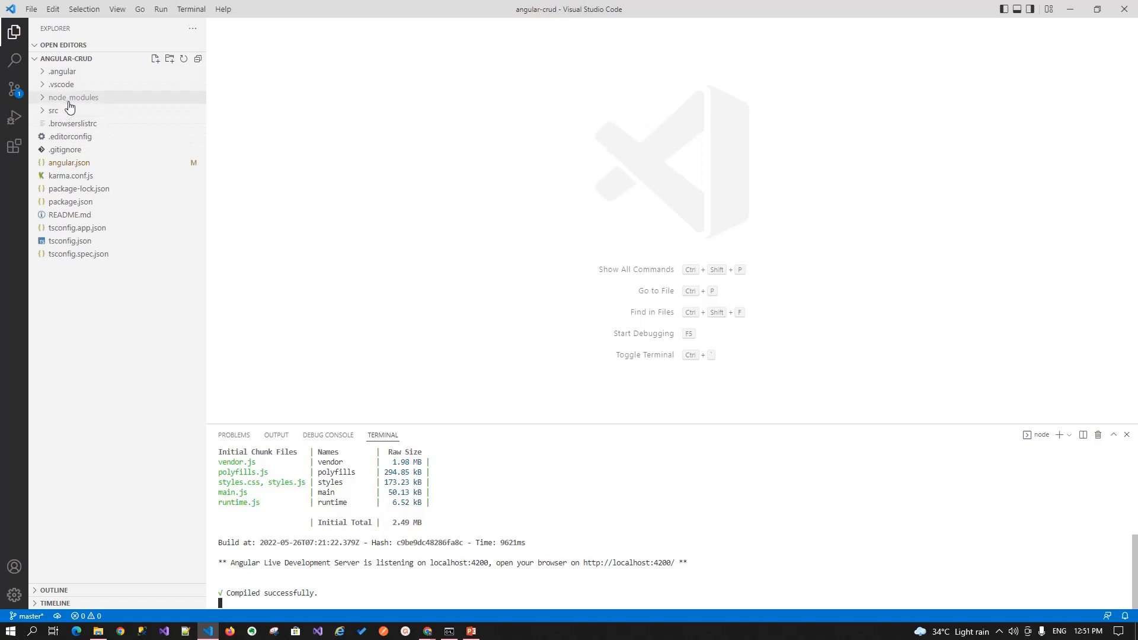
Step: Expand node_modules in the Explorer to list the installed packages
left_click(72, 97)
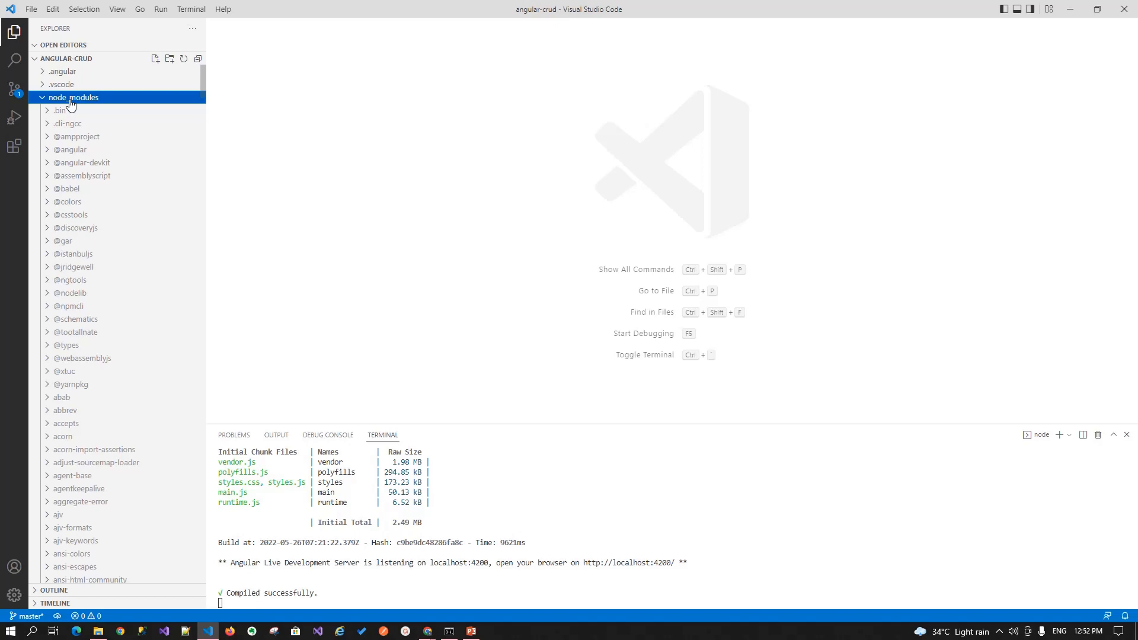
mouse_move(38, 106)
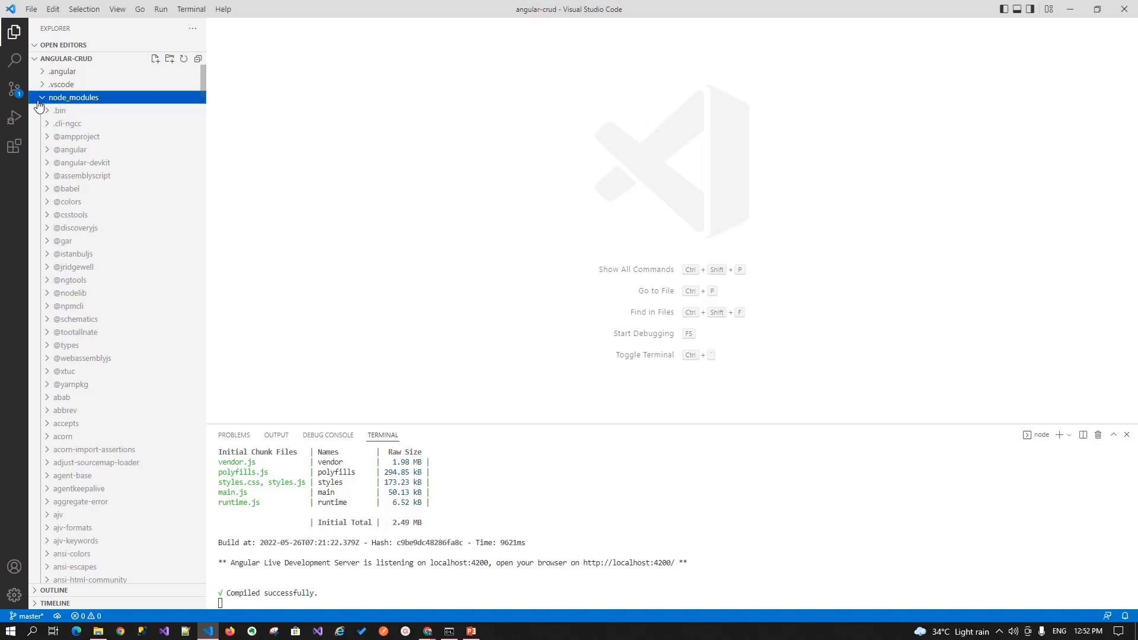
Step: Collapse node_modules and expand src to show app, assets, environments, index.html and main.ts
left_click(42, 98)
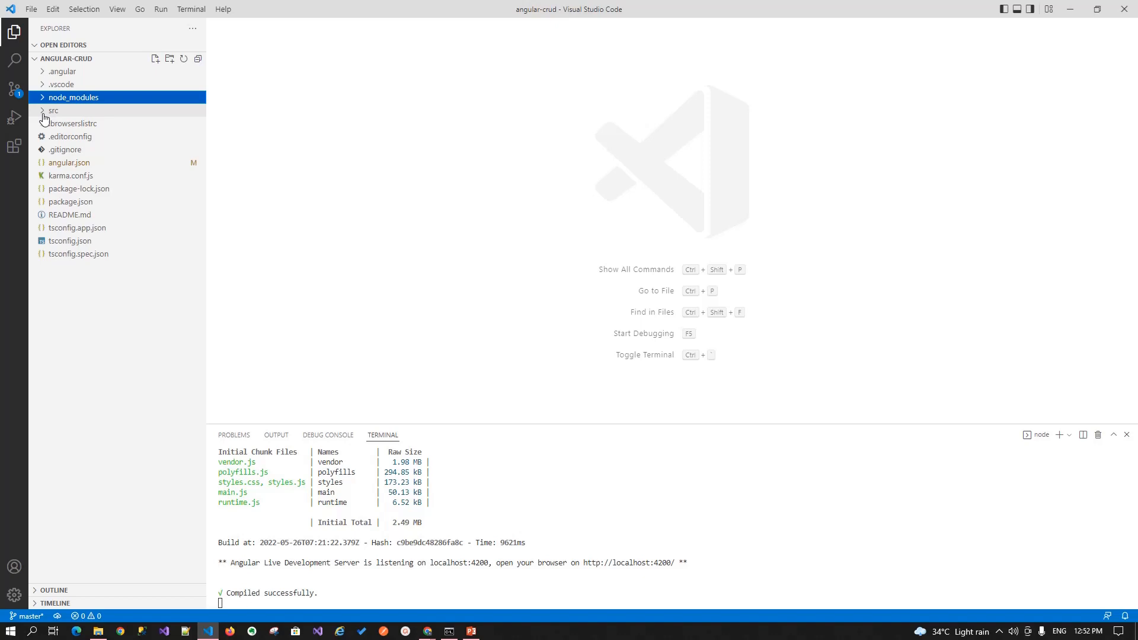
left_click(53, 110)
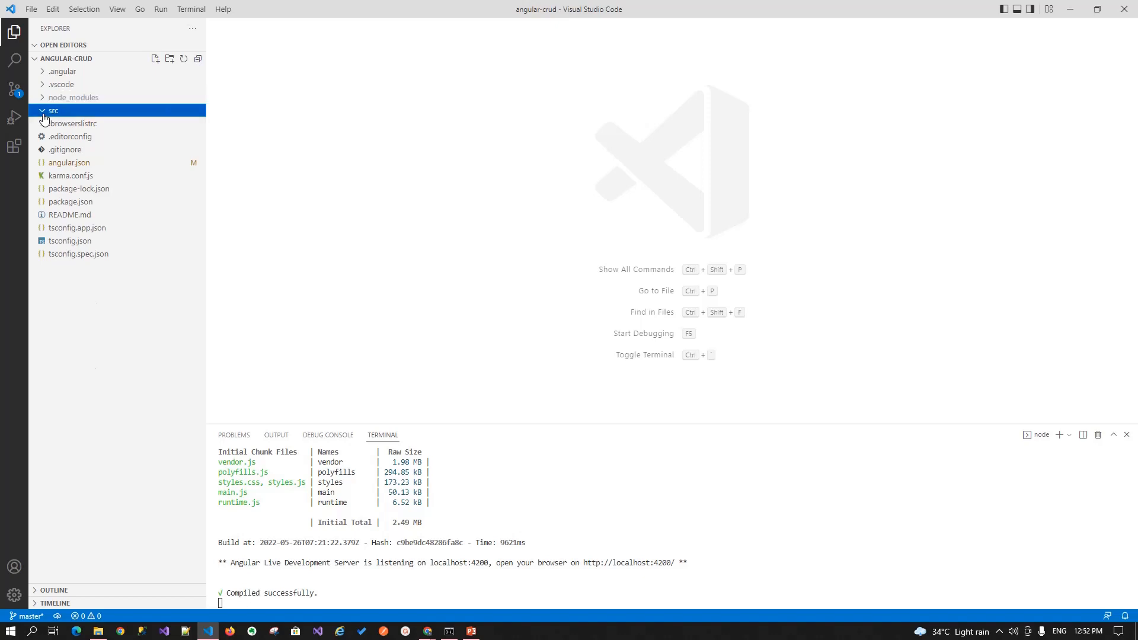
left_click(54, 110)
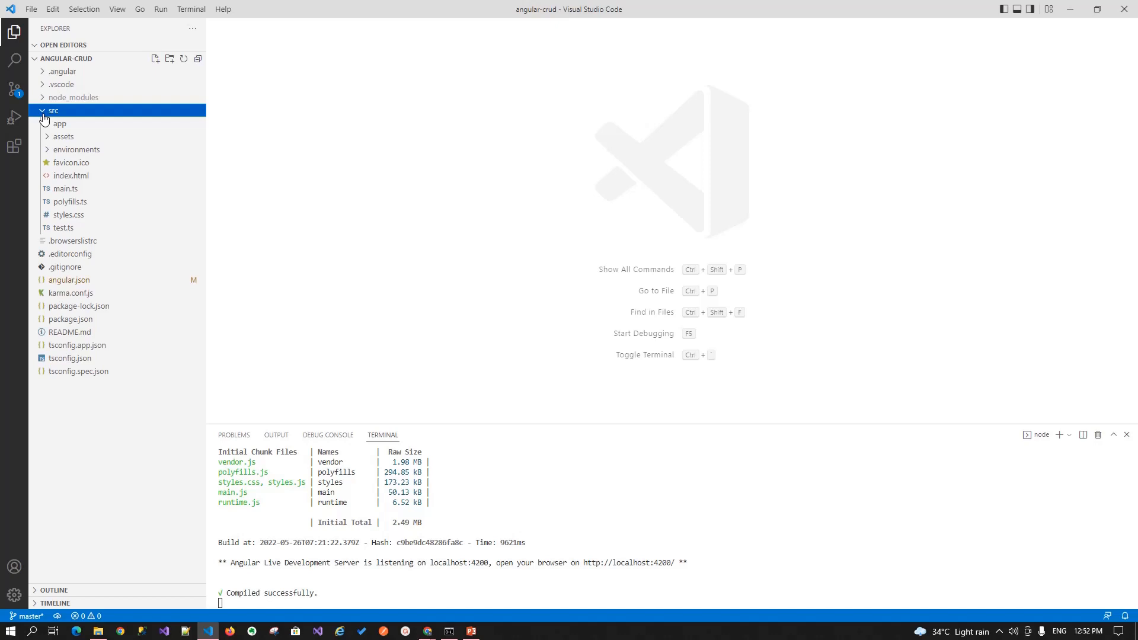
mouse_move(66, 59)
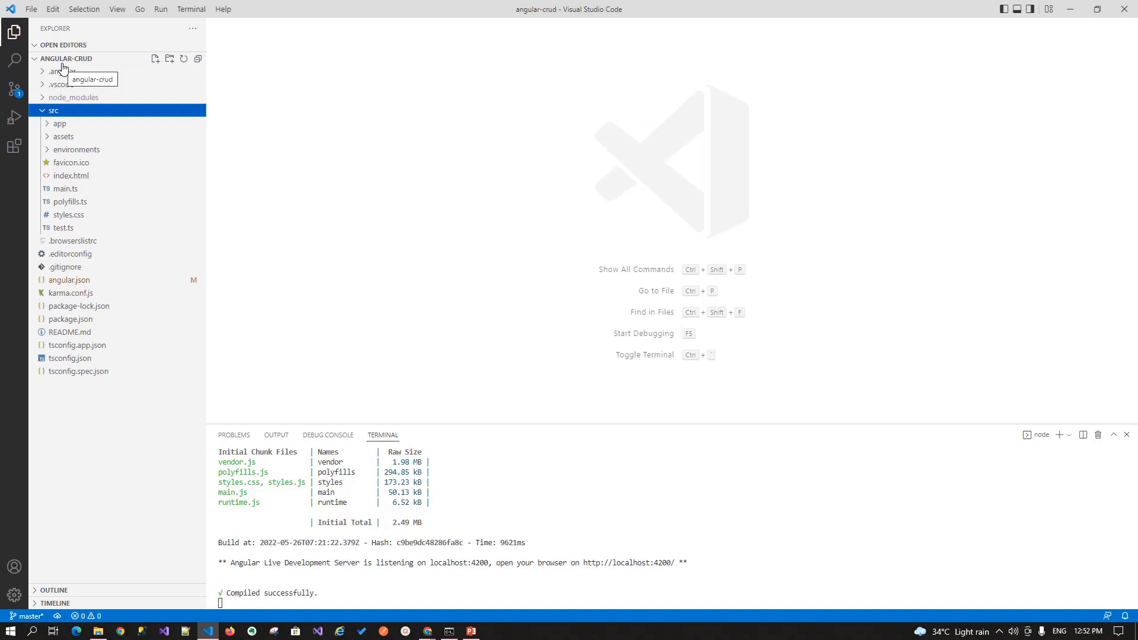
mouse_move(68, 43)
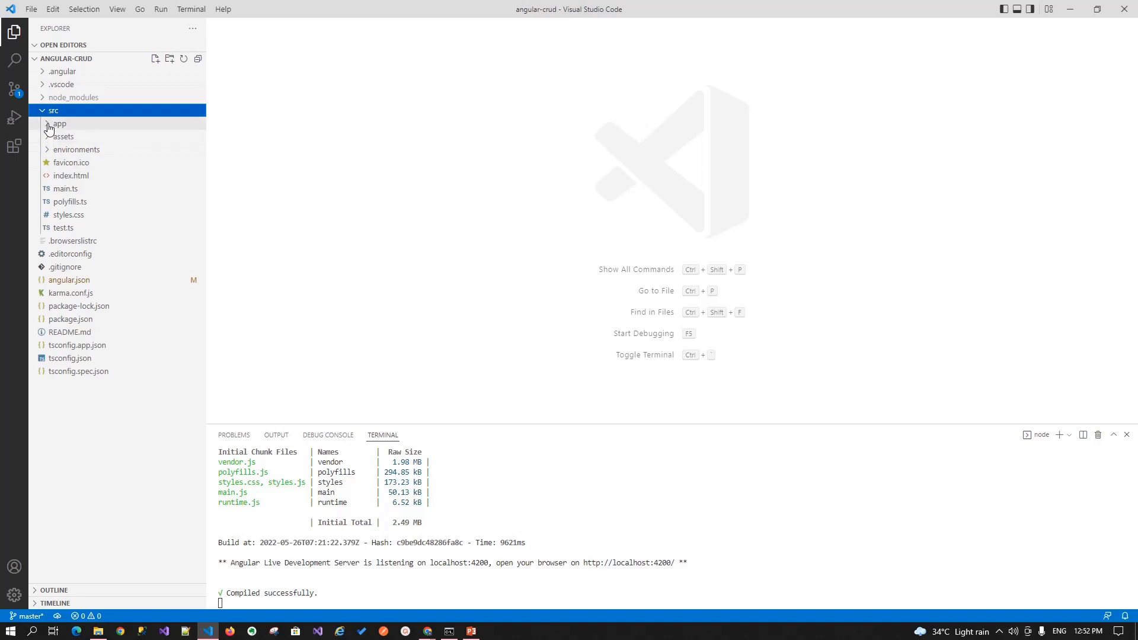
Step: Expand src/app to show app-routing.module.ts, the app.component files and app.module.ts
left_click(58, 124)
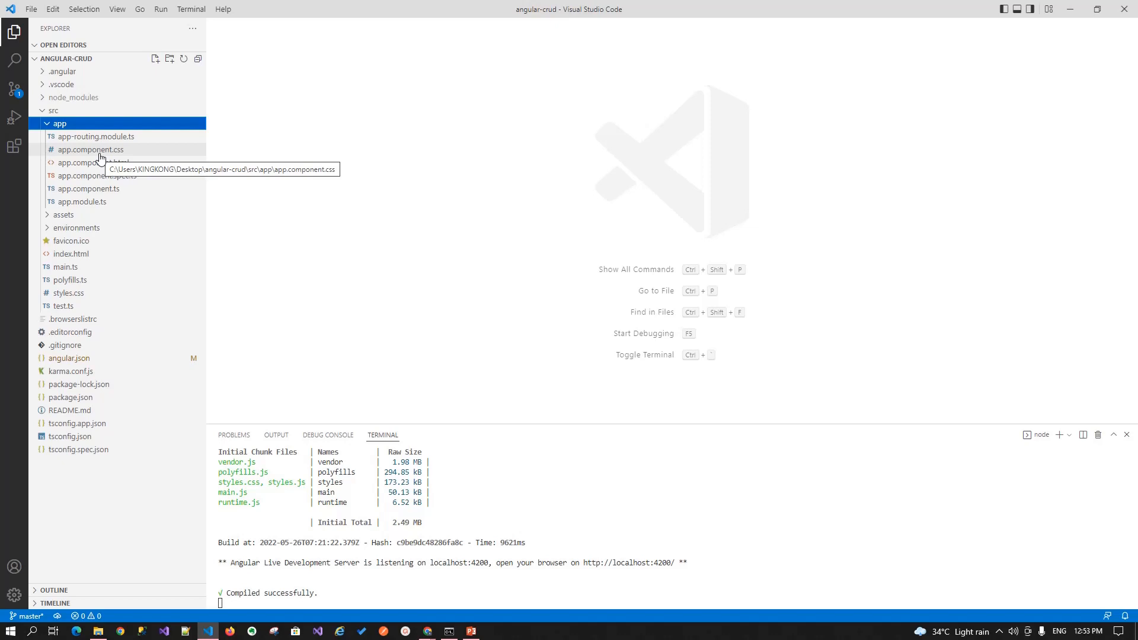
mouse_move(108, 140)
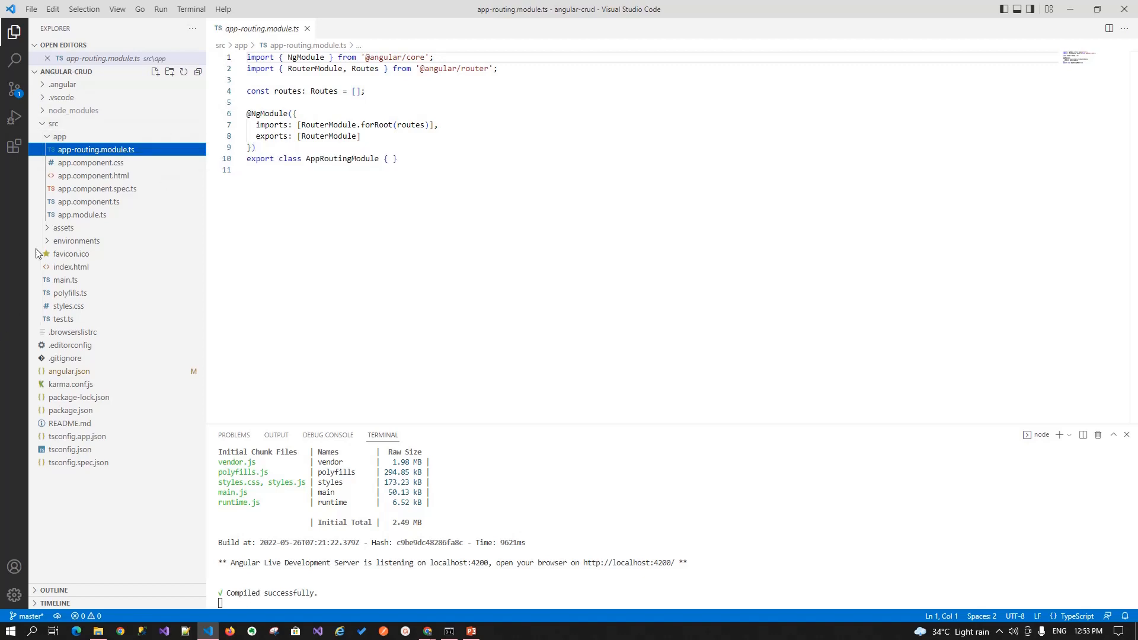
Step: Open app-routing.module.ts, app.component.css and app.component.html in turn
left_click(90, 163)
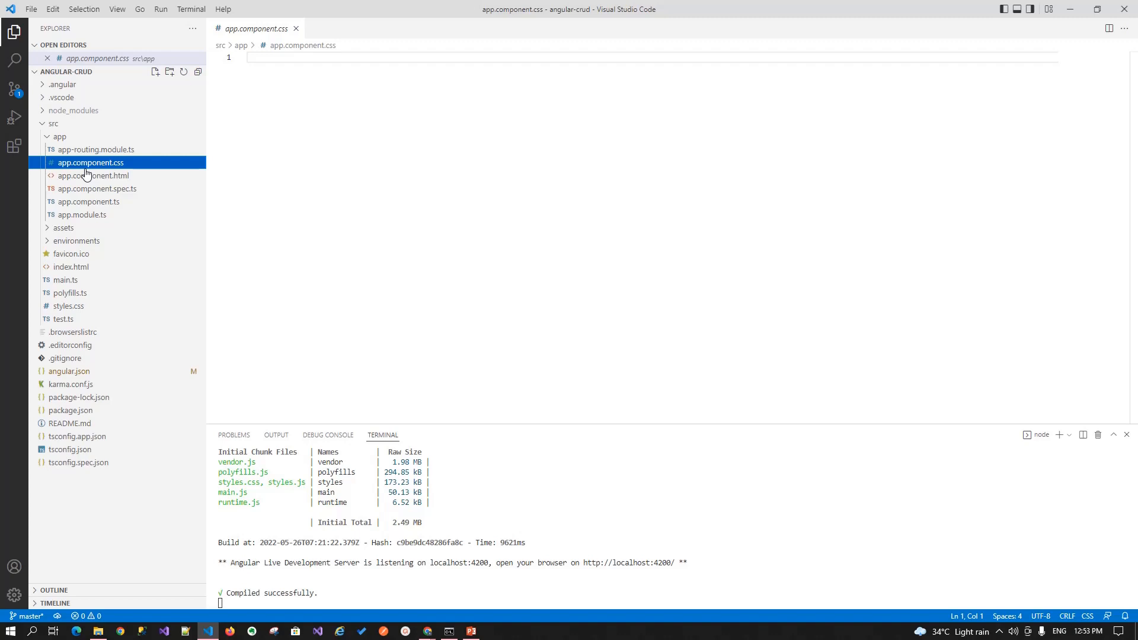
left_click(93, 176)
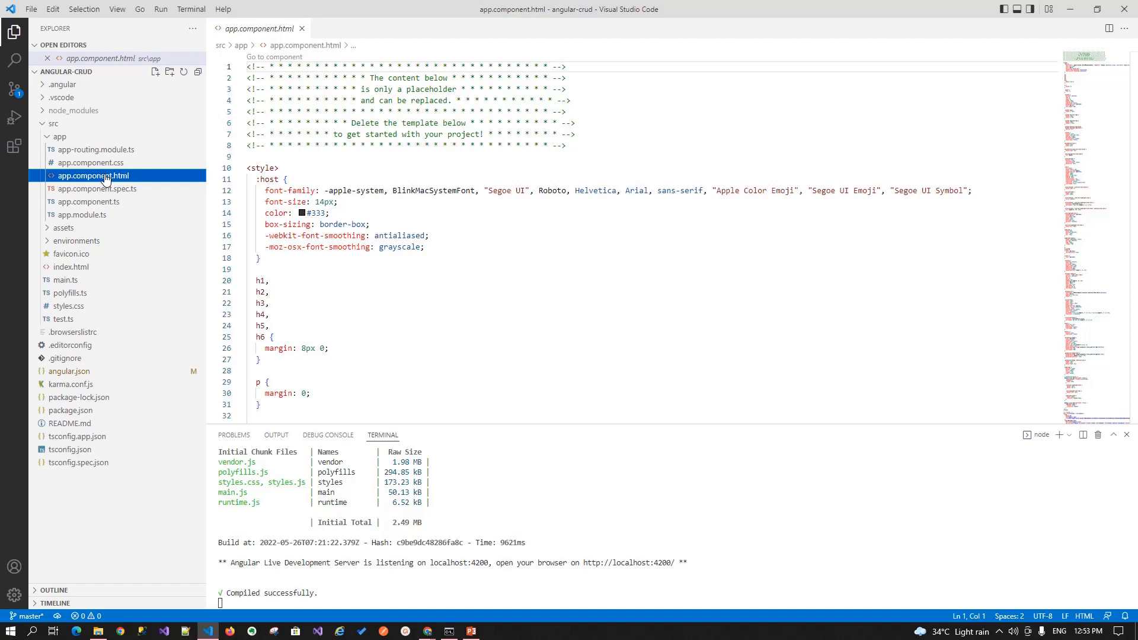
mouse_move(94, 176)
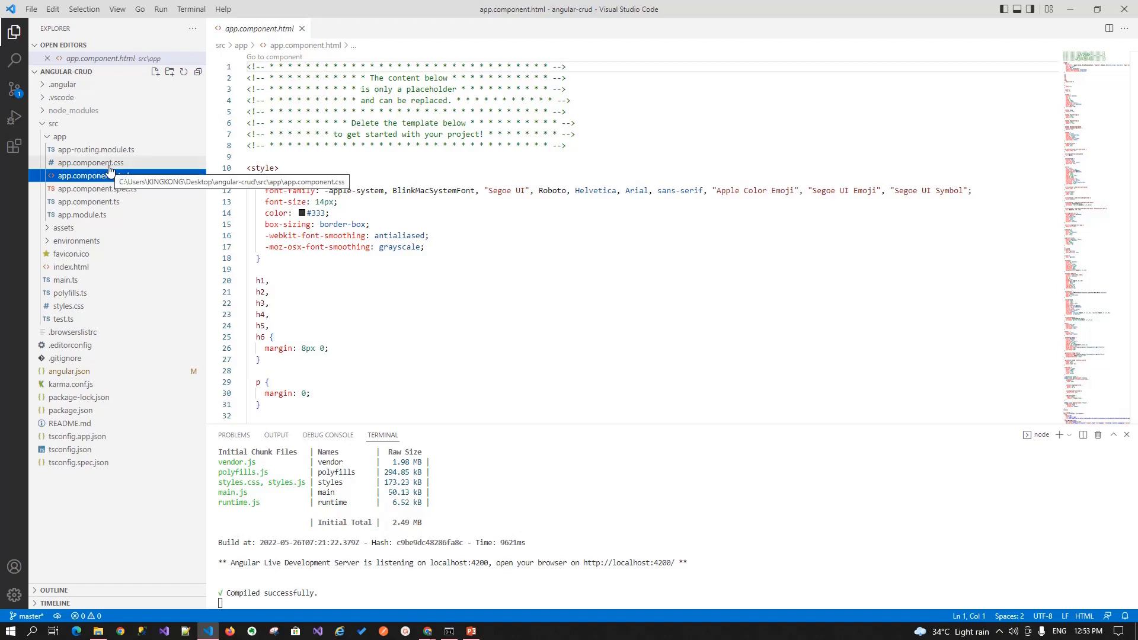
left_click(97, 188)
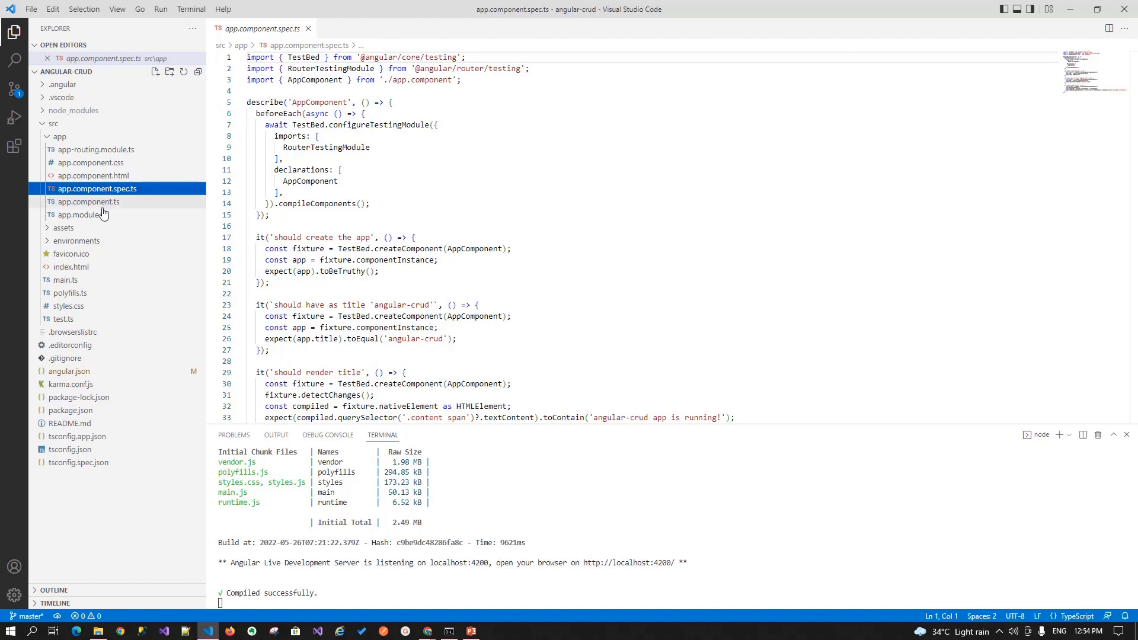
Step: Open app.component.spec.ts and then app.component.ts
left_click(89, 201)
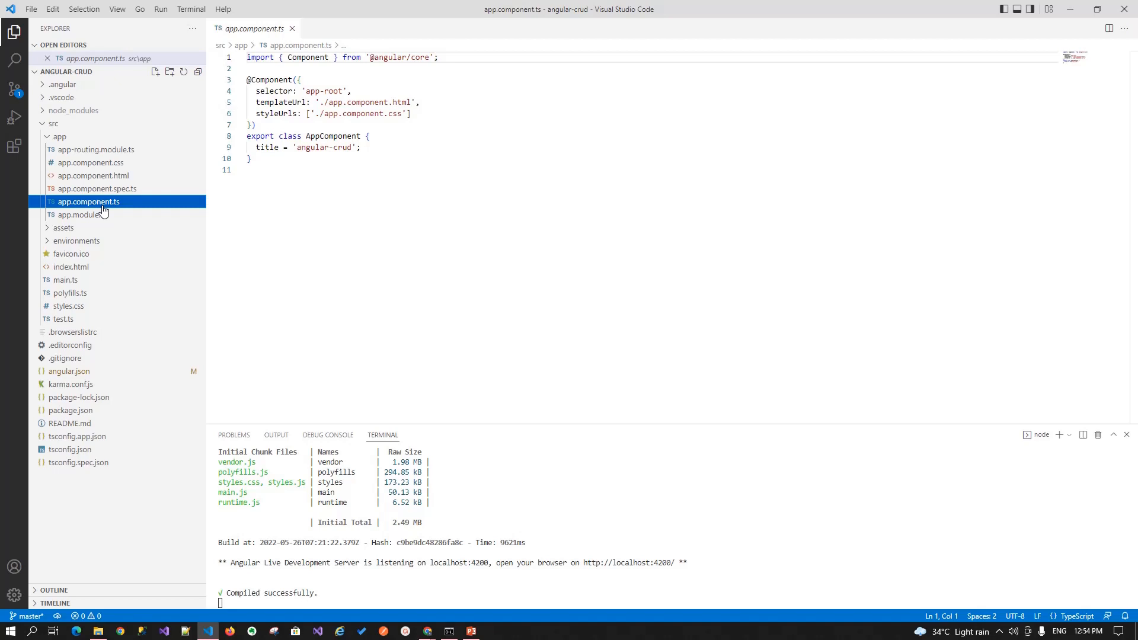
left_click(81, 214)
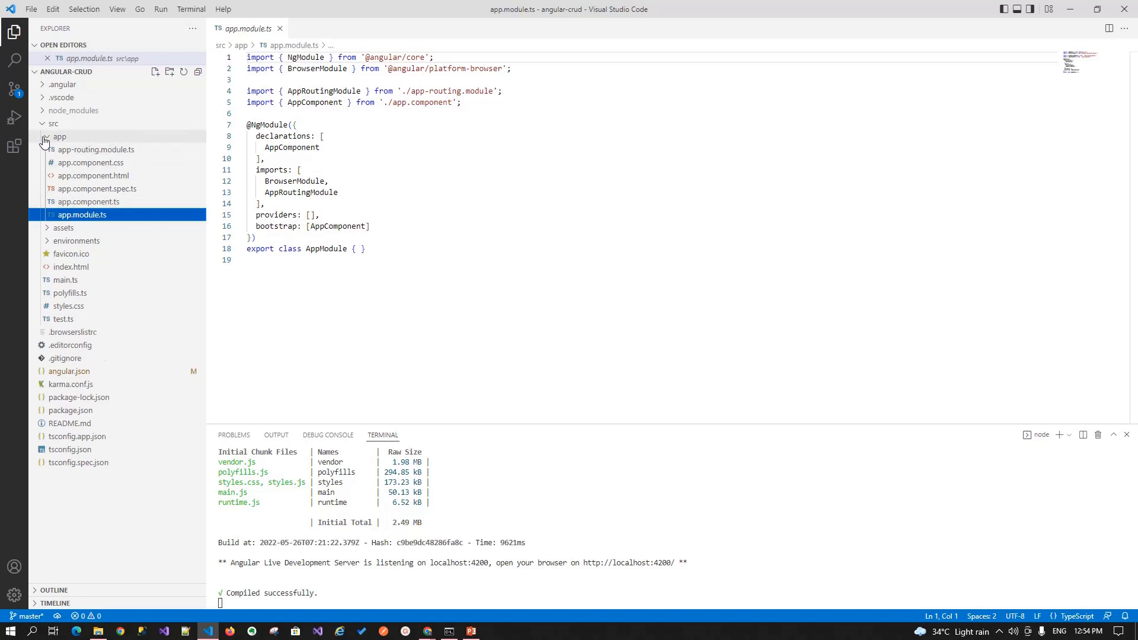
Step: Collapse the app folder in the Explorer sidebar
left_click(60, 136)
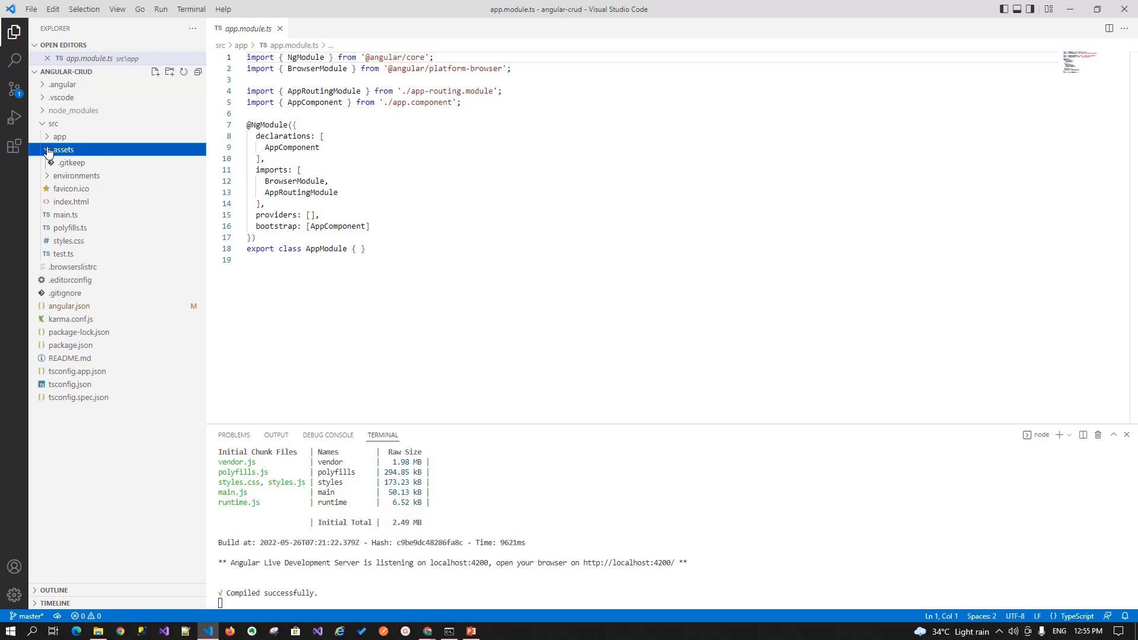
Step: Fold assets back, reveal environment.prod.ts and environment.ts, and open index.html
left_click(62, 149)
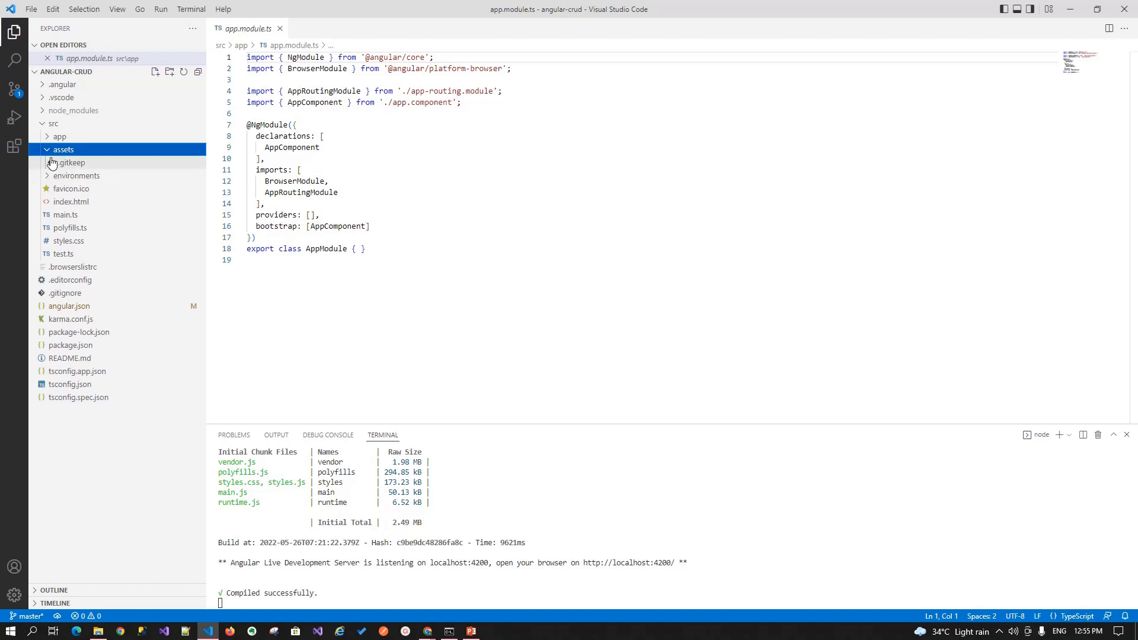
left_click(76, 162)
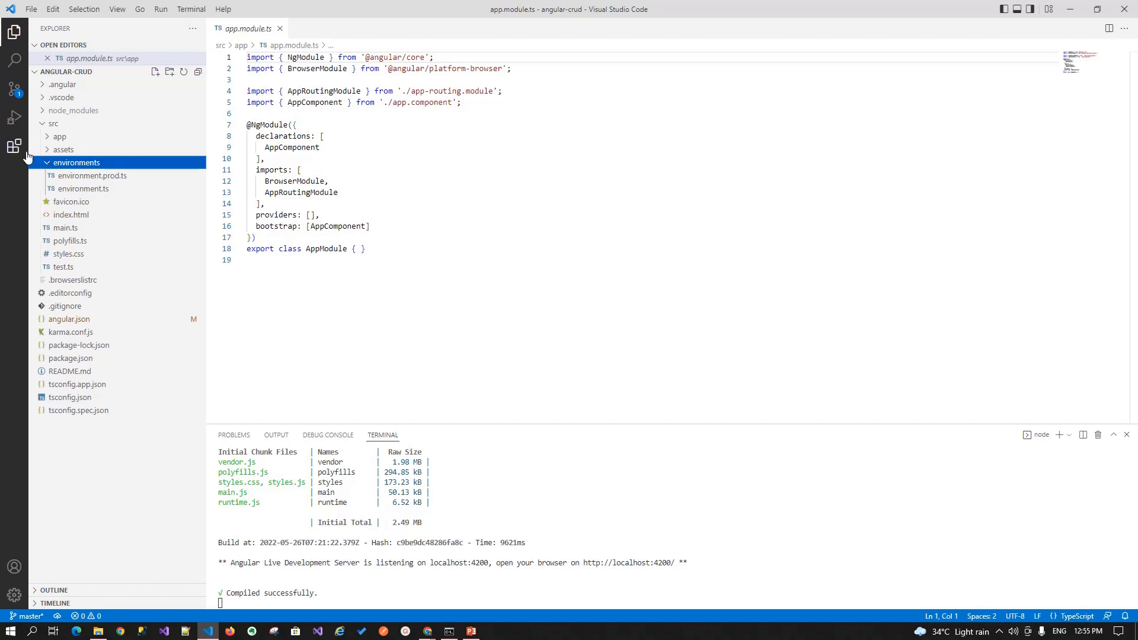
mouse_move(14, 146)
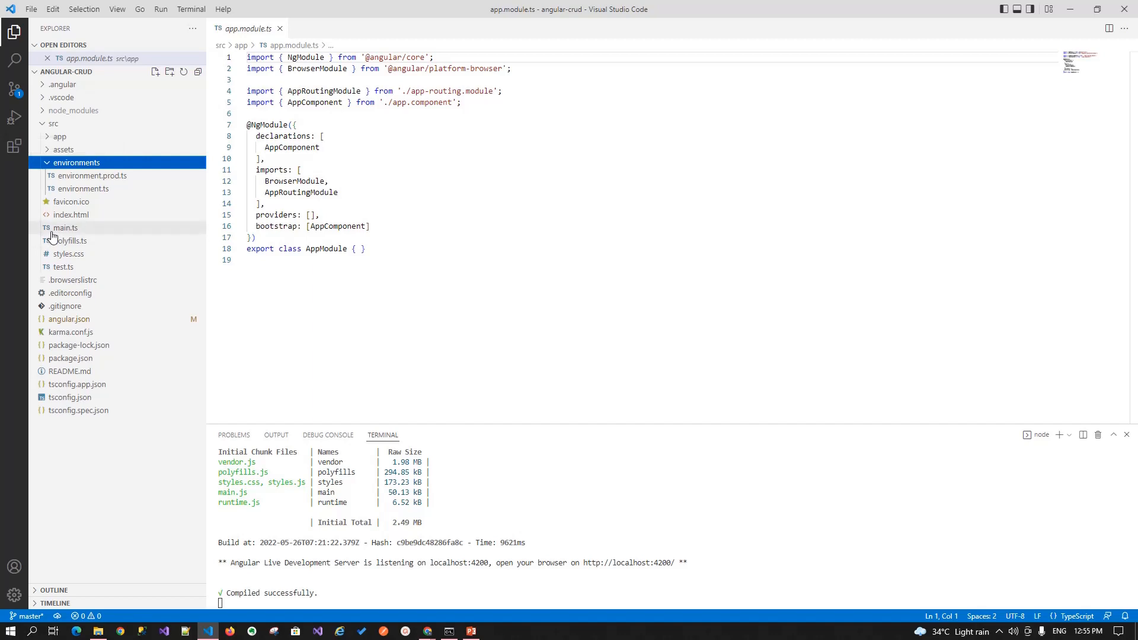
left_click(71, 214)
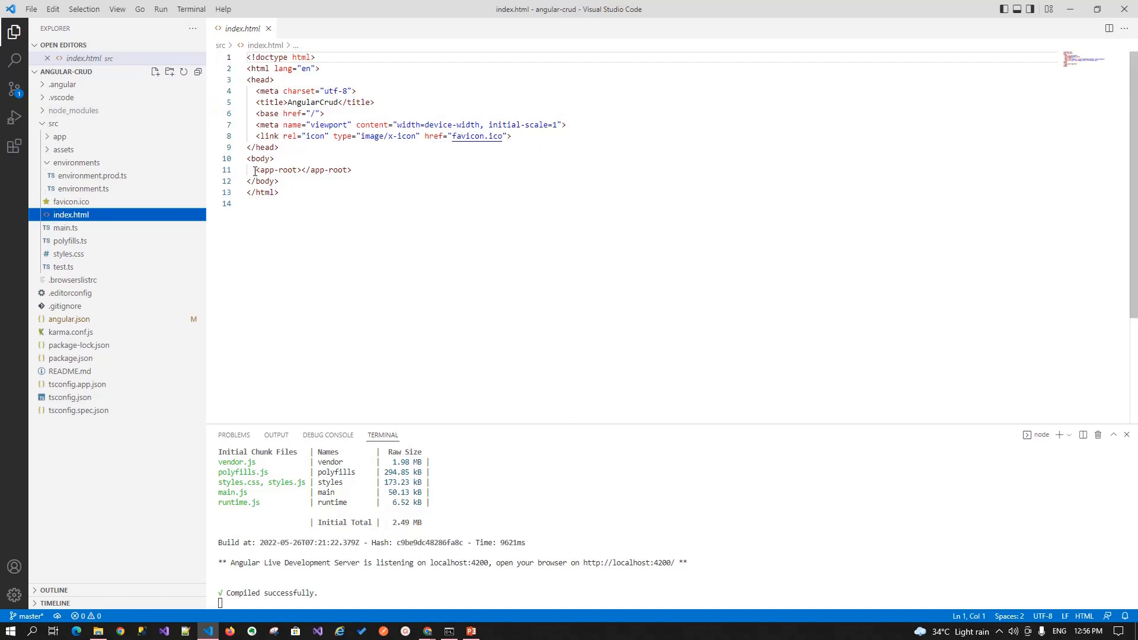
Step: Select <app-root> in index.html, find the matching app.component.ts selector, then open main.ts
left_click(256, 170)
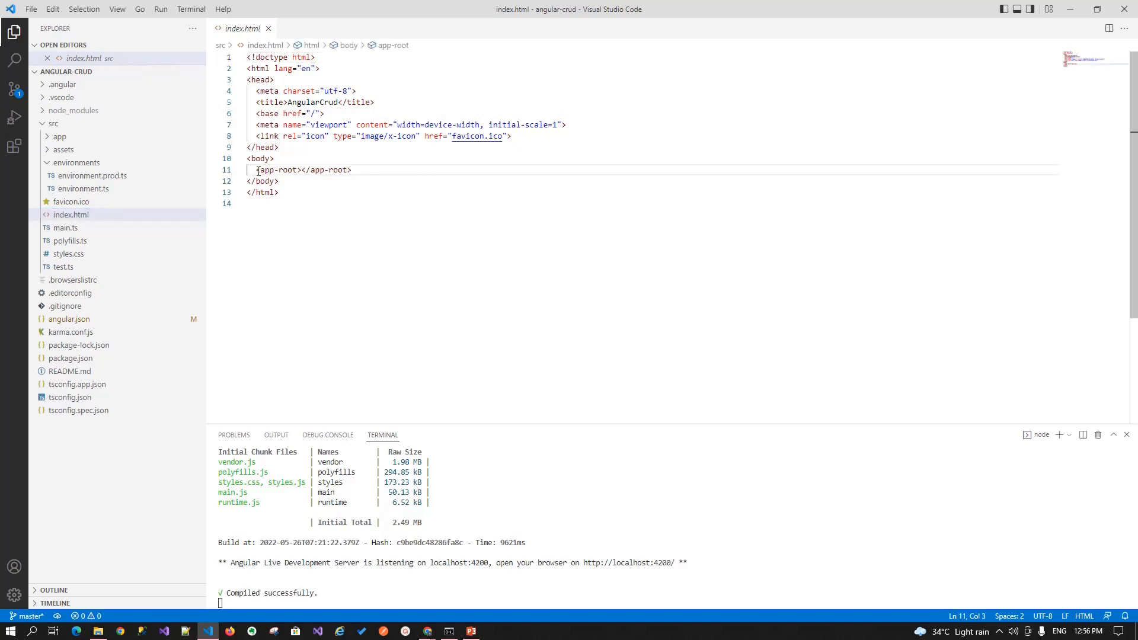
left_click_drag(256, 170, 351, 171)
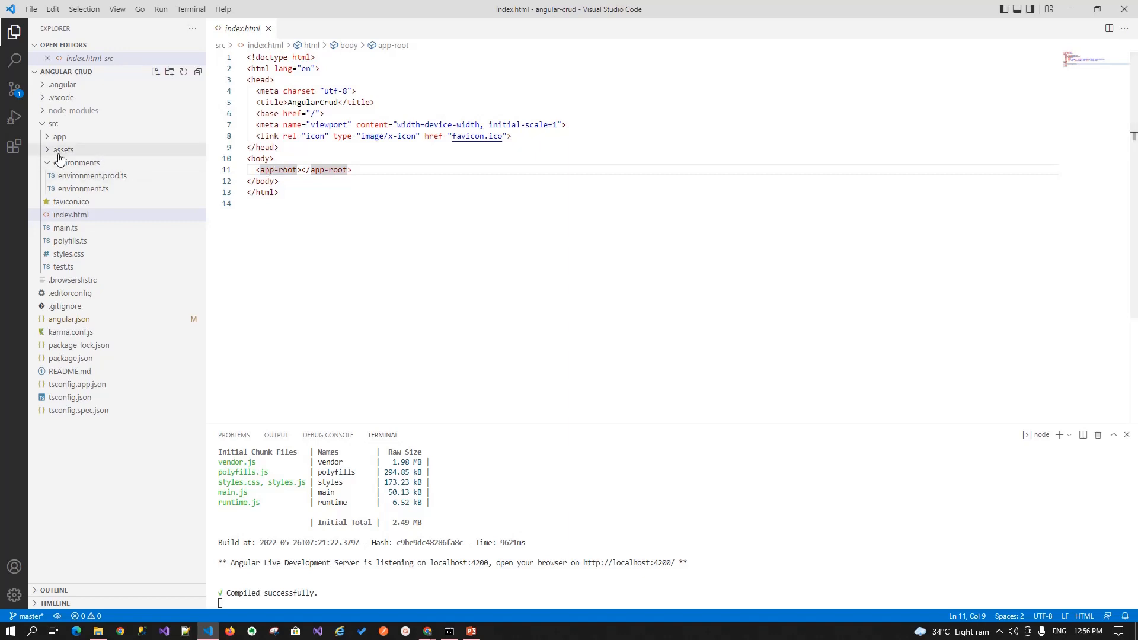
left_click(58, 136)
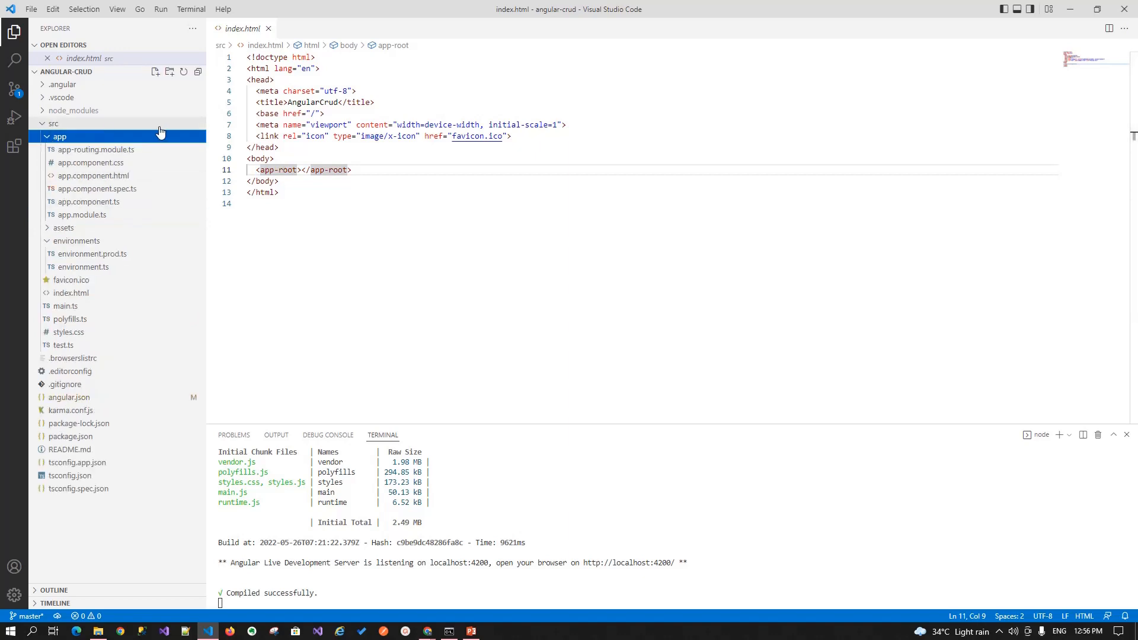
mouse_move(59, 136)
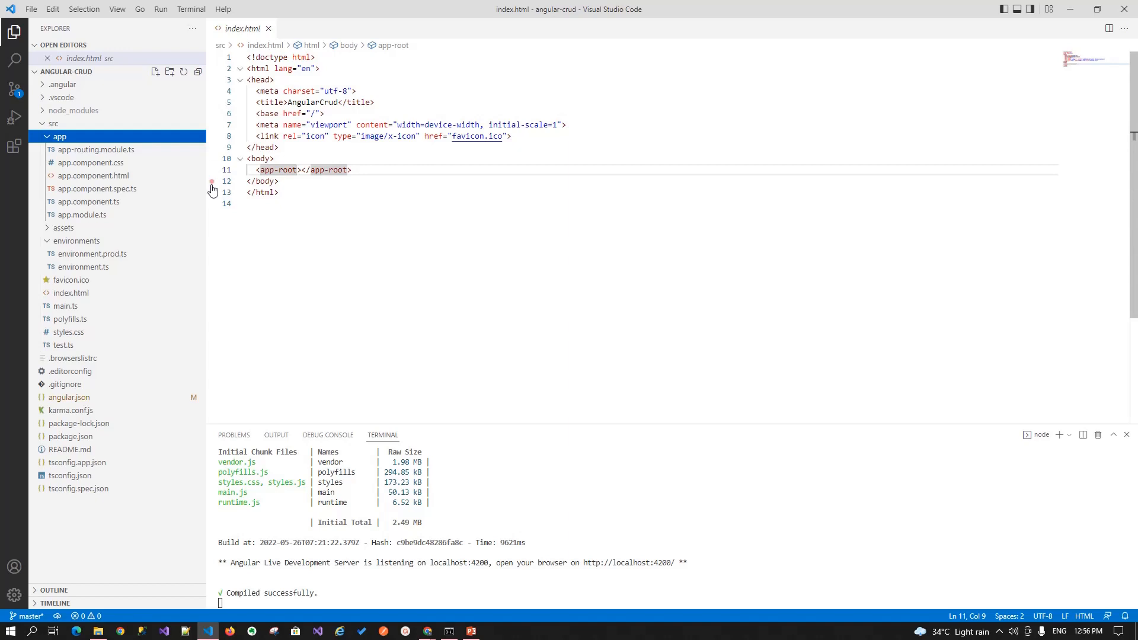
left_click(90, 202)
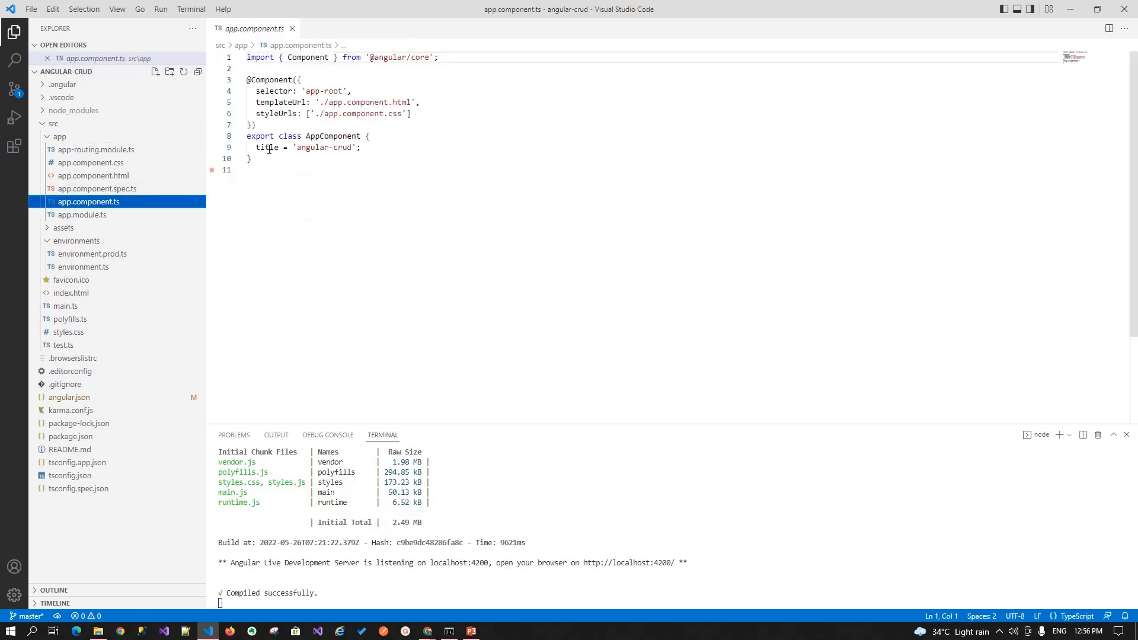
double_click(323, 91)
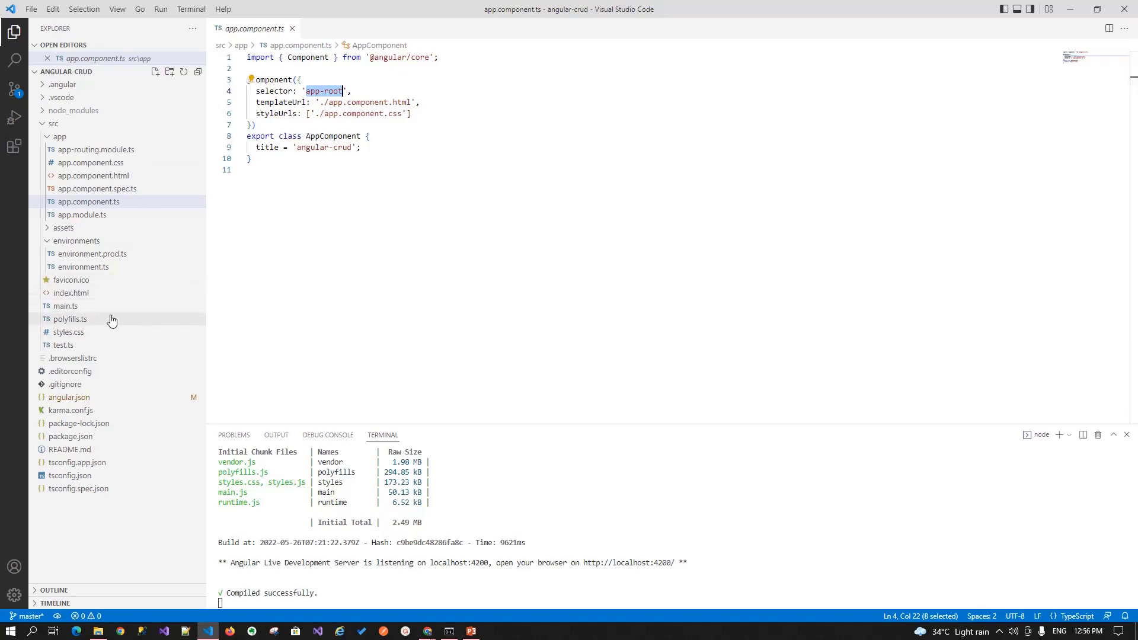
left_click(65, 305)
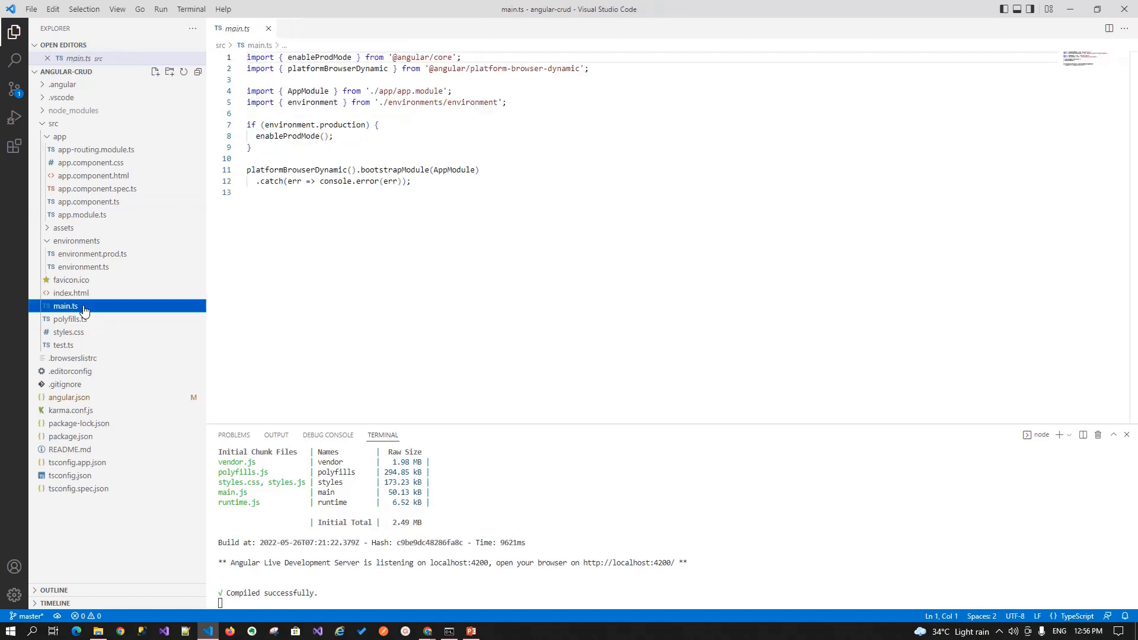
mouse_move(72, 292)
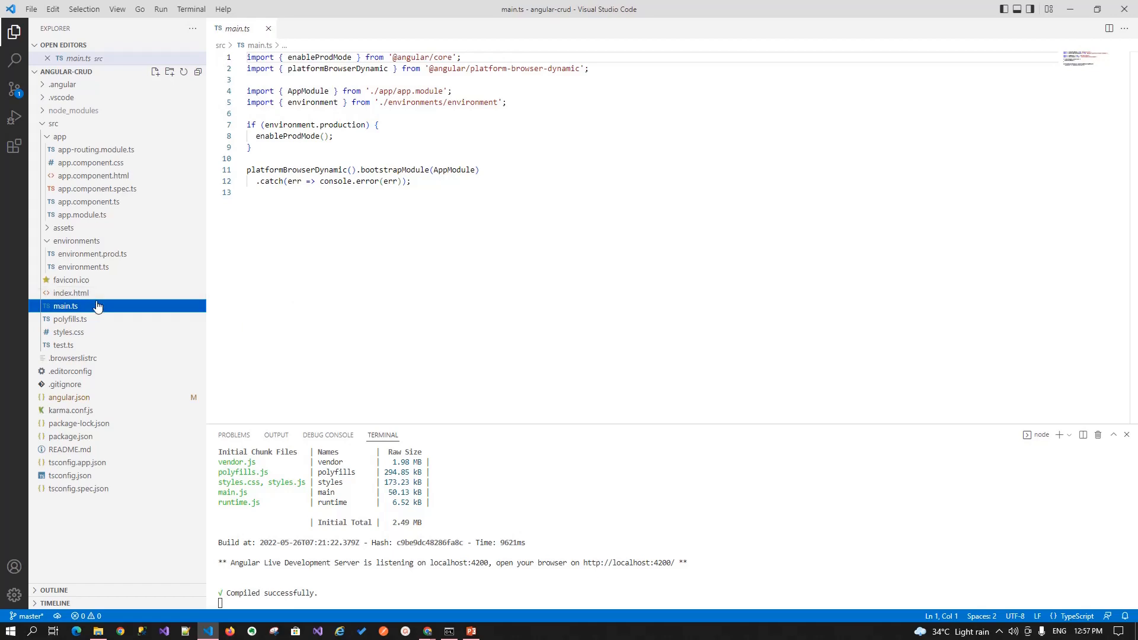
Step: Open polyfills.ts, then the global stylesheet styles.css
left_click(70, 320)
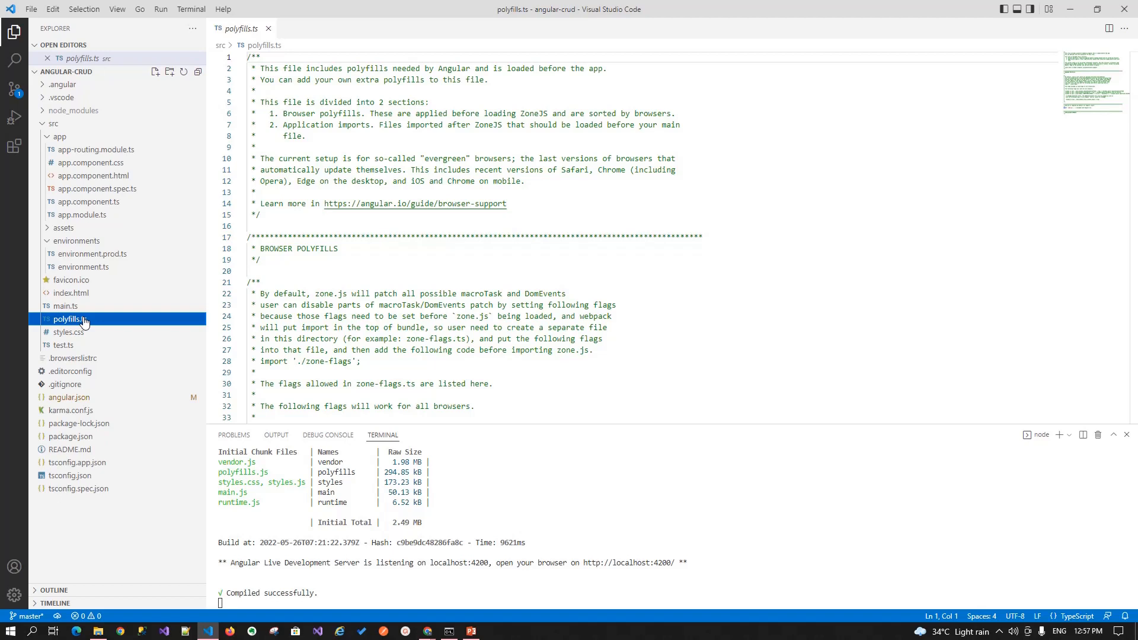
mouse_move(72, 332)
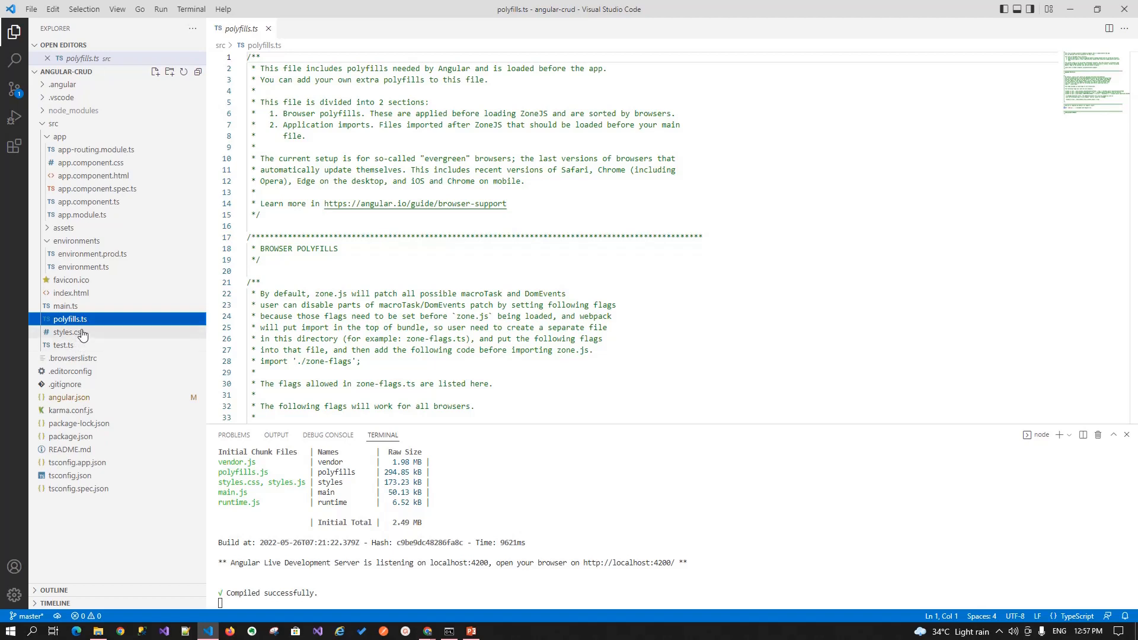
left_click(70, 332)
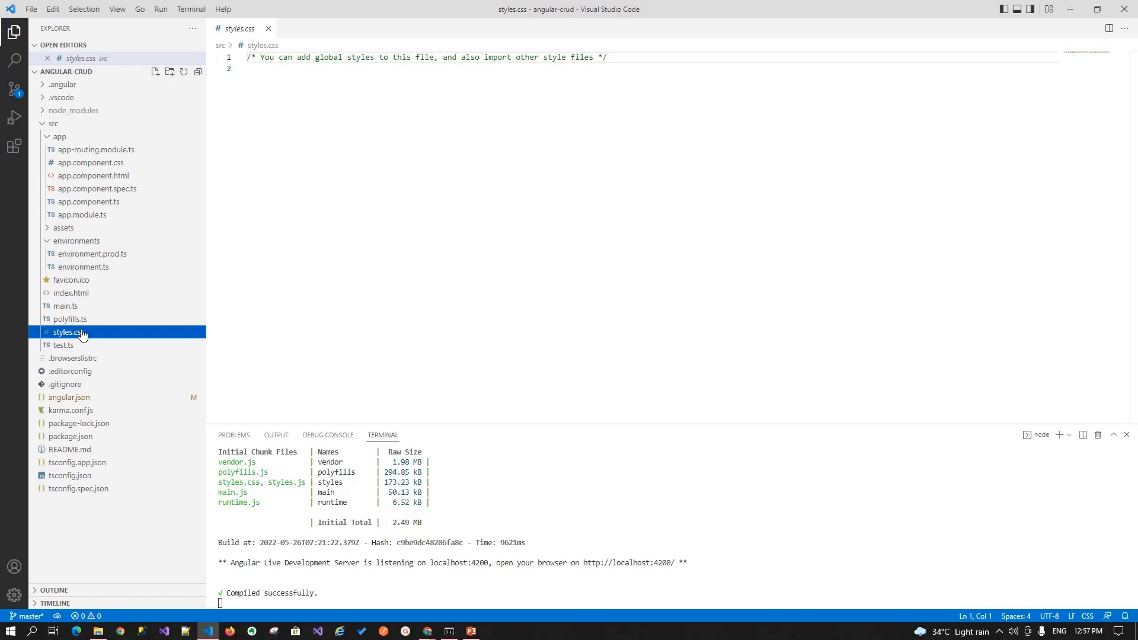
mouse_move(65, 345)
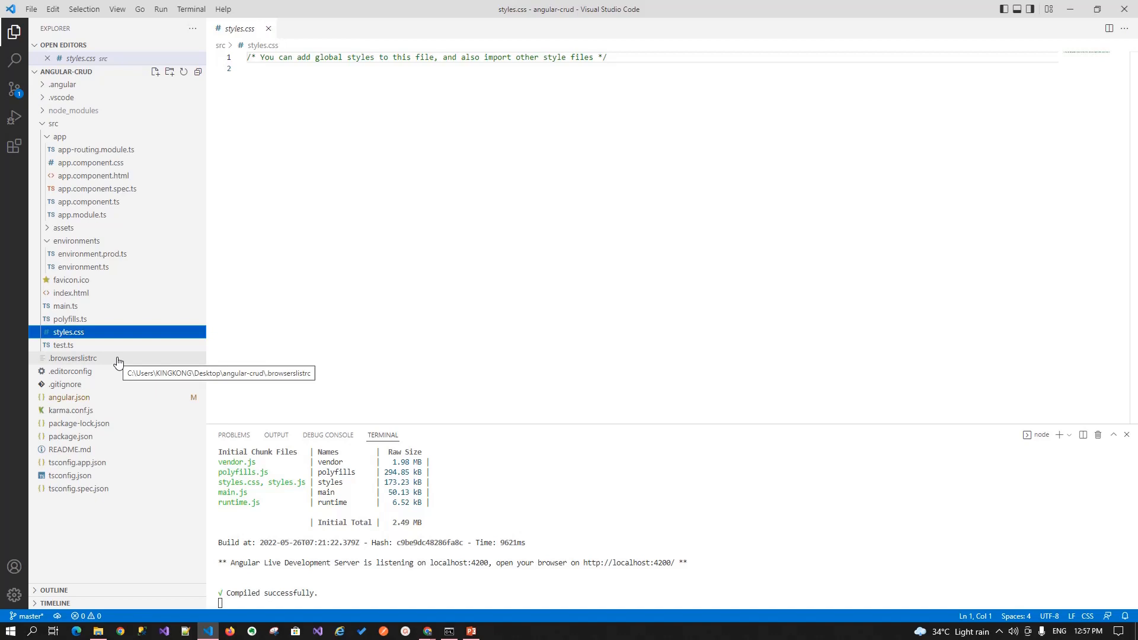
Step: Open .editorconfig, then the .gitignore file below it
left_click(70, 372)
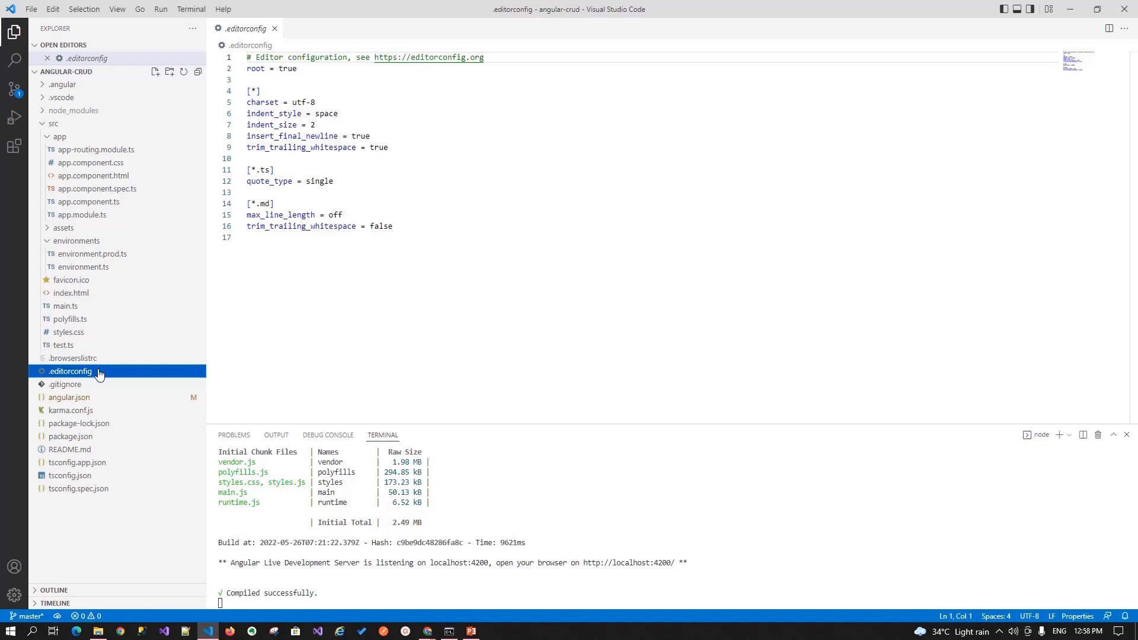
mouse_move(73, 358)
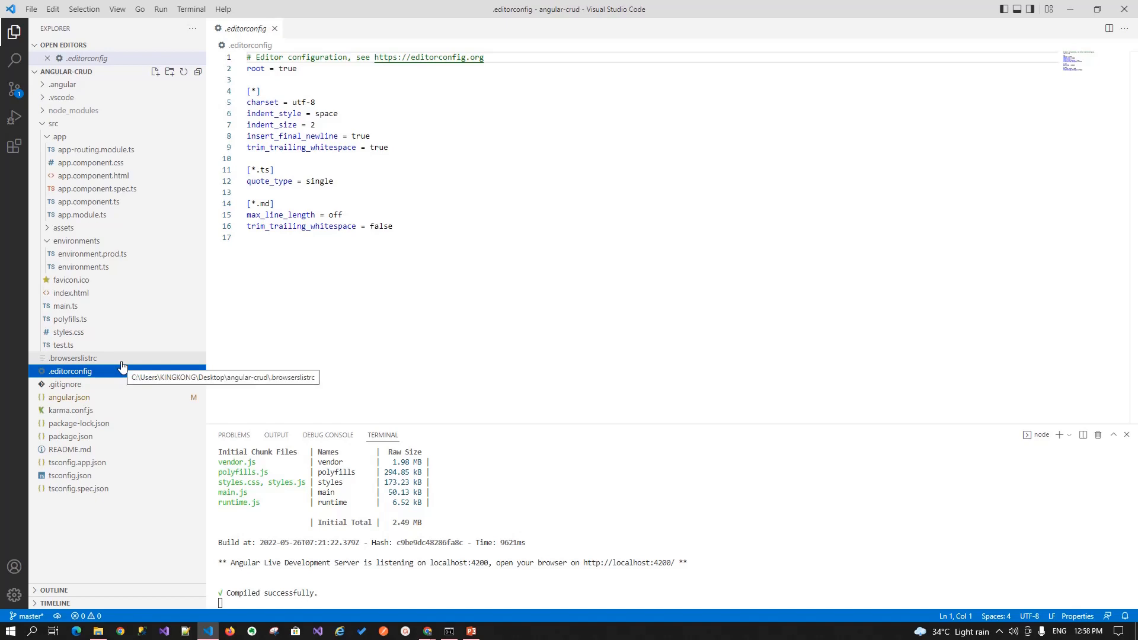
left_click(65, 384)
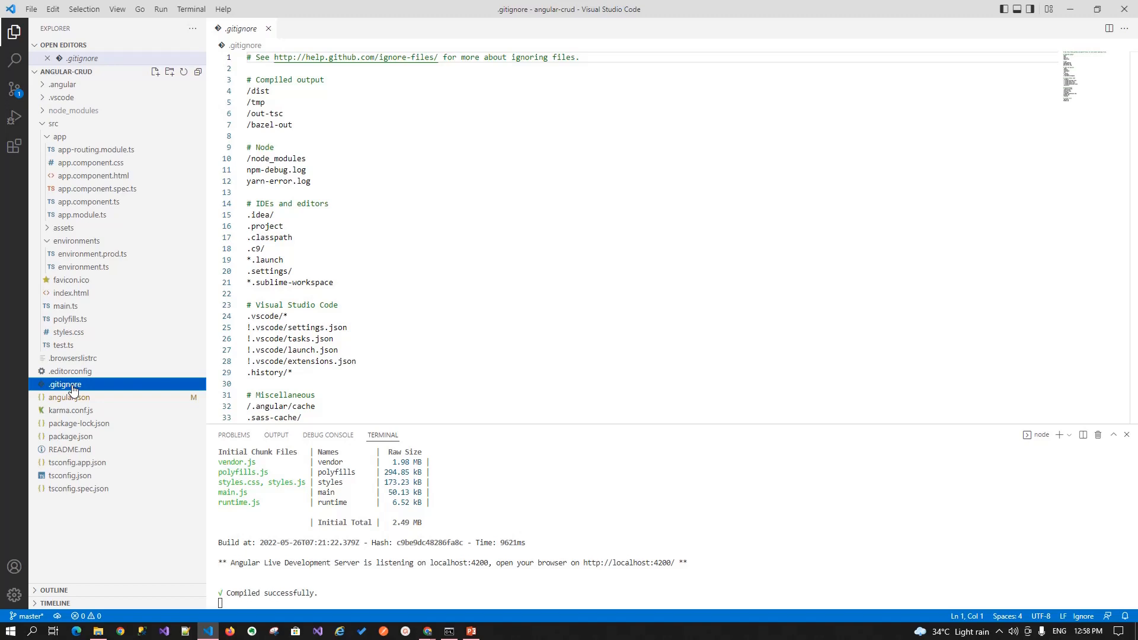
mouse_move(101, 385)
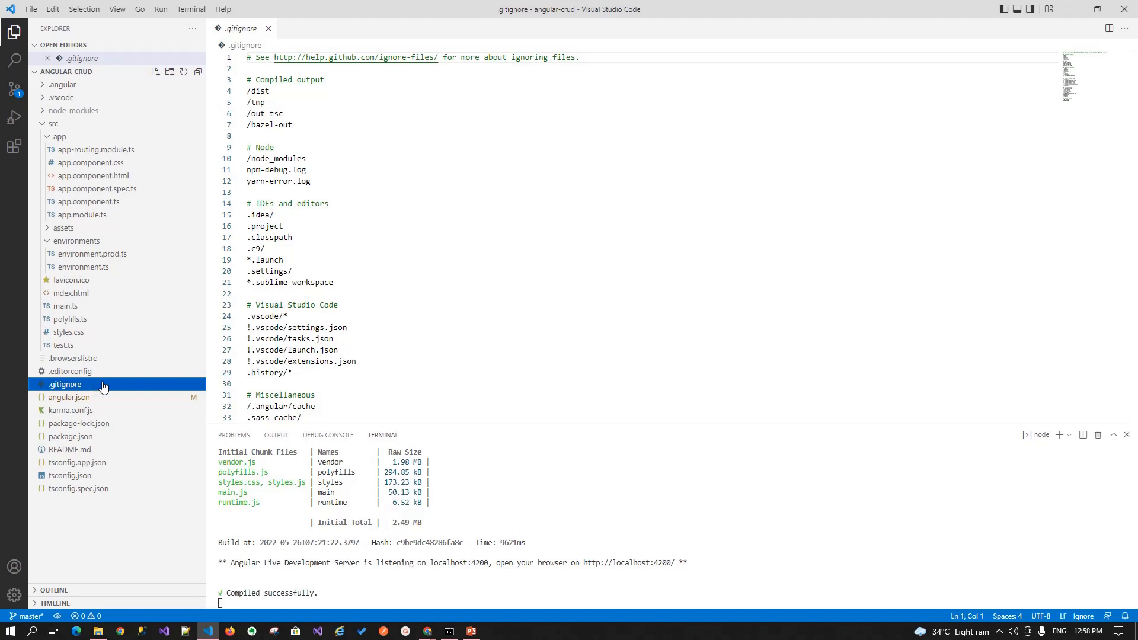
Step: Open angular.json to view its build options, assets and styles entries
left_click(68, 397)
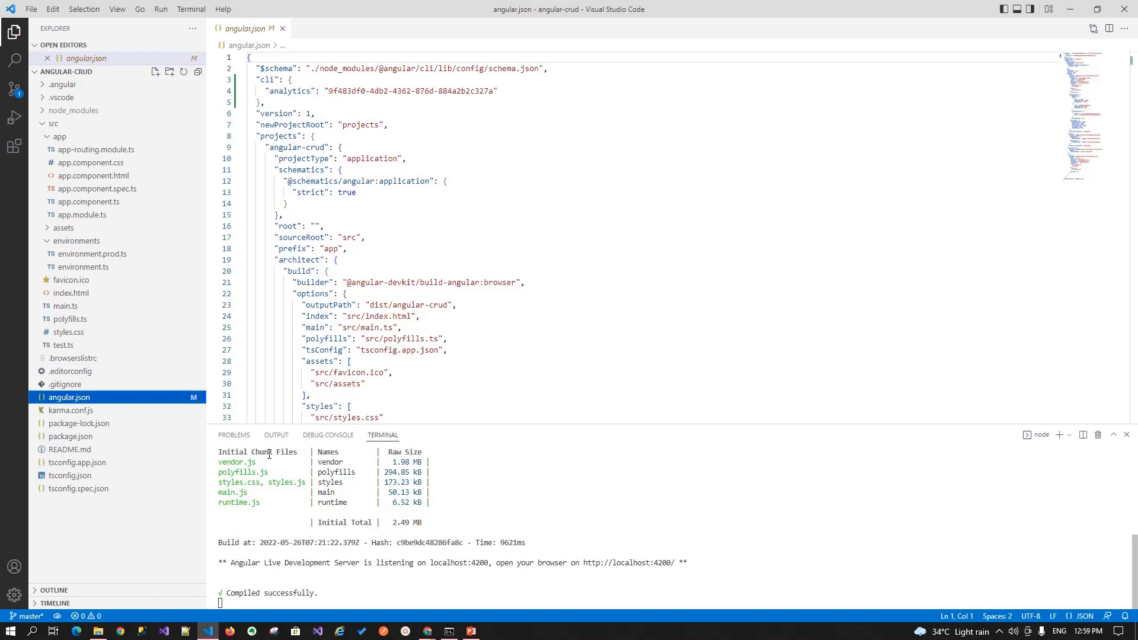
mouse_move(87, 359)
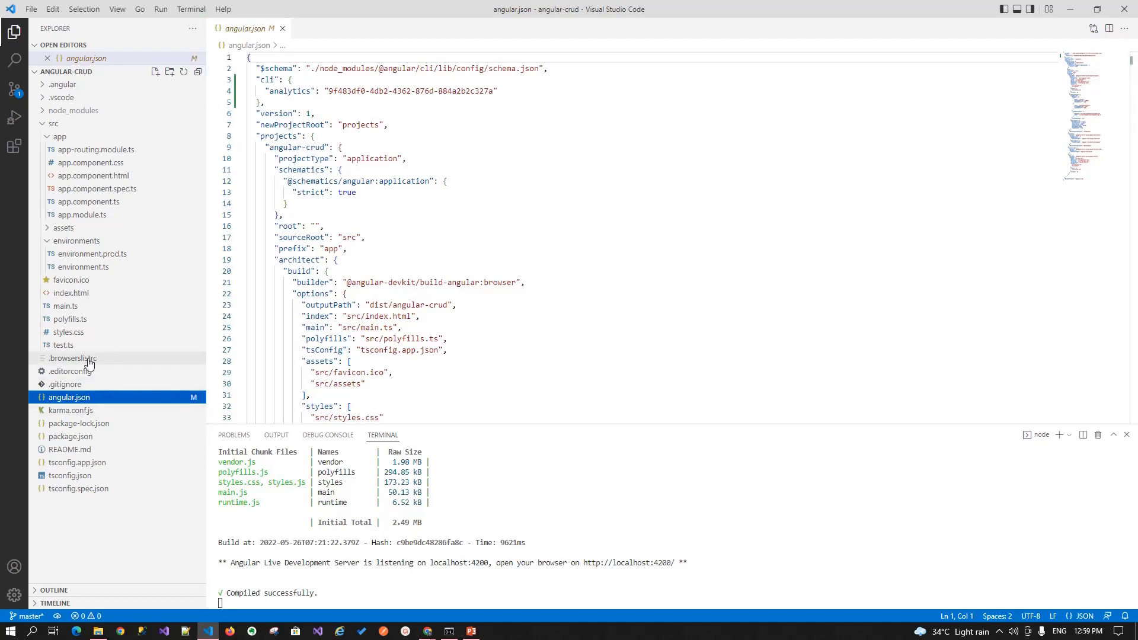
Step: Open .browserslistrc to see the targeted Chrome, Firefox, Edge and Safari versions
left_click(72, 358)
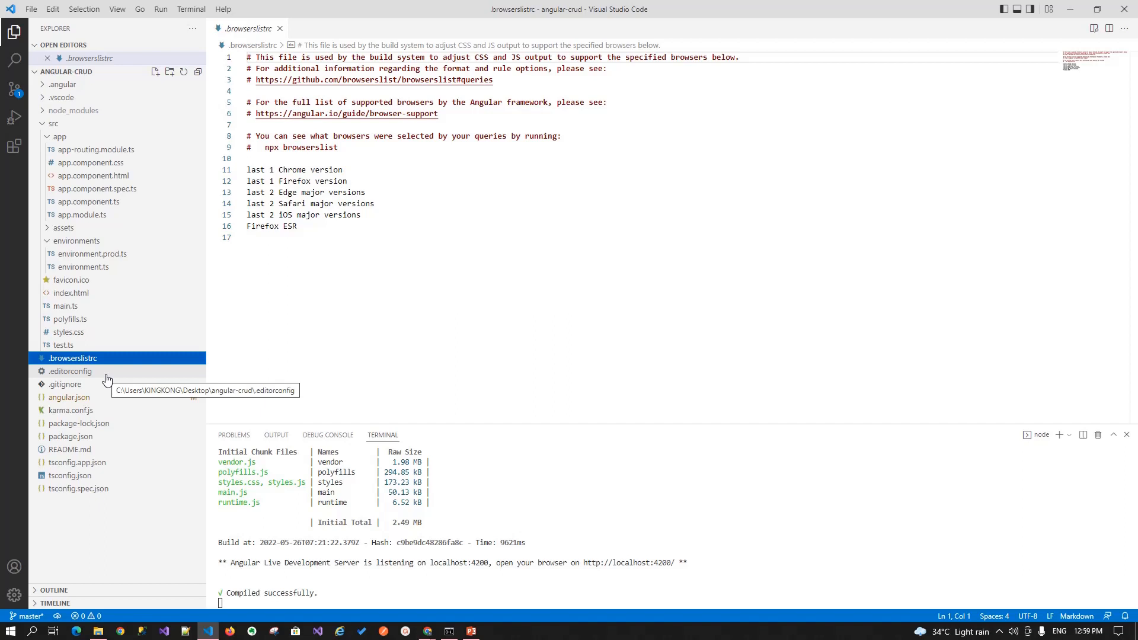
mouse_move(132, 380)
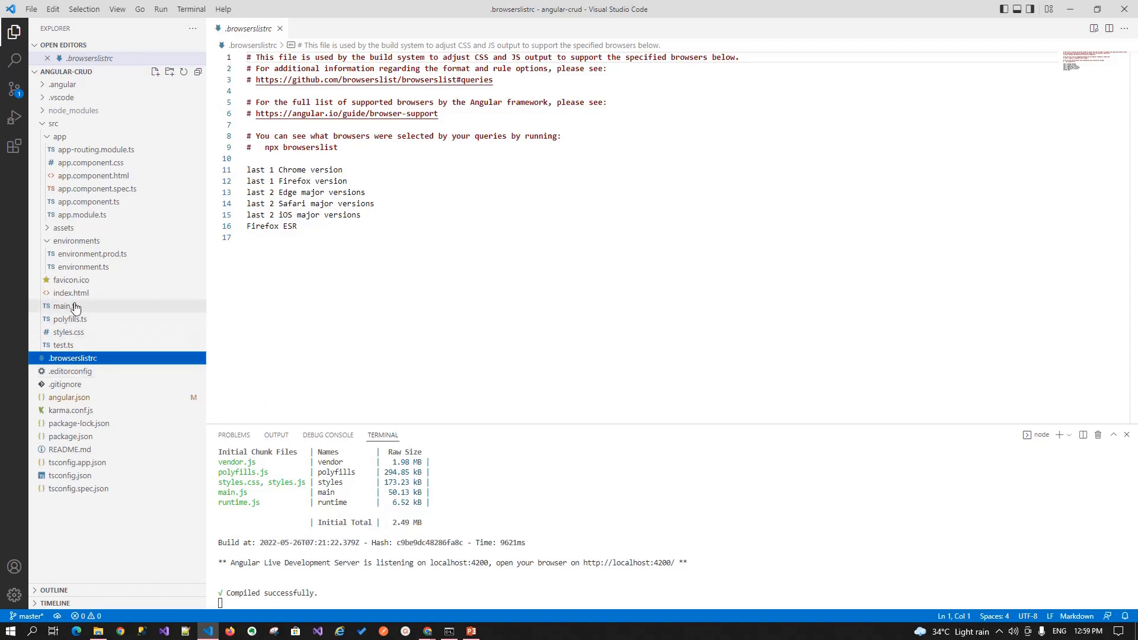
Step: Open src/test.ts with the Angular testing environment and spec-file loading
left_click(63, 344)
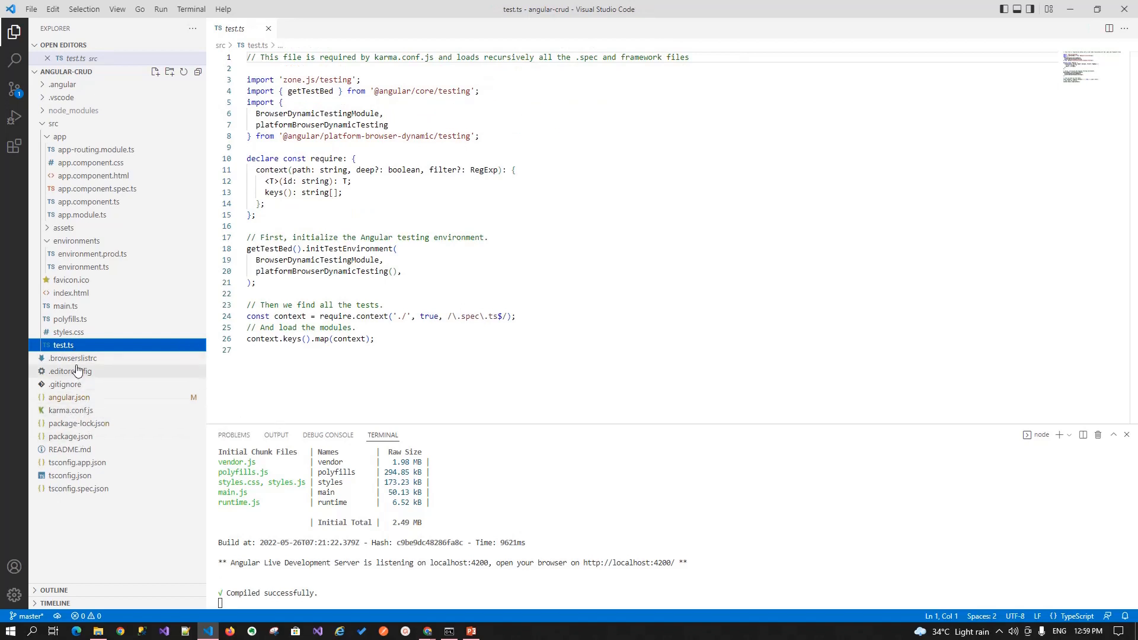
mouse_move(71, 371)
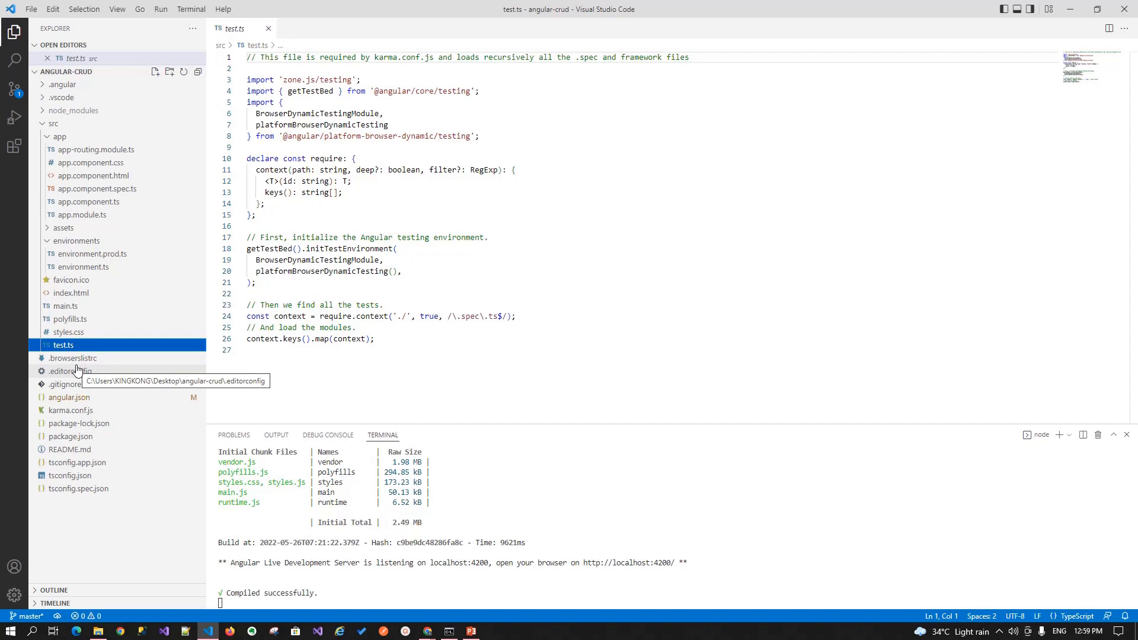
mouse_move(98, 417)
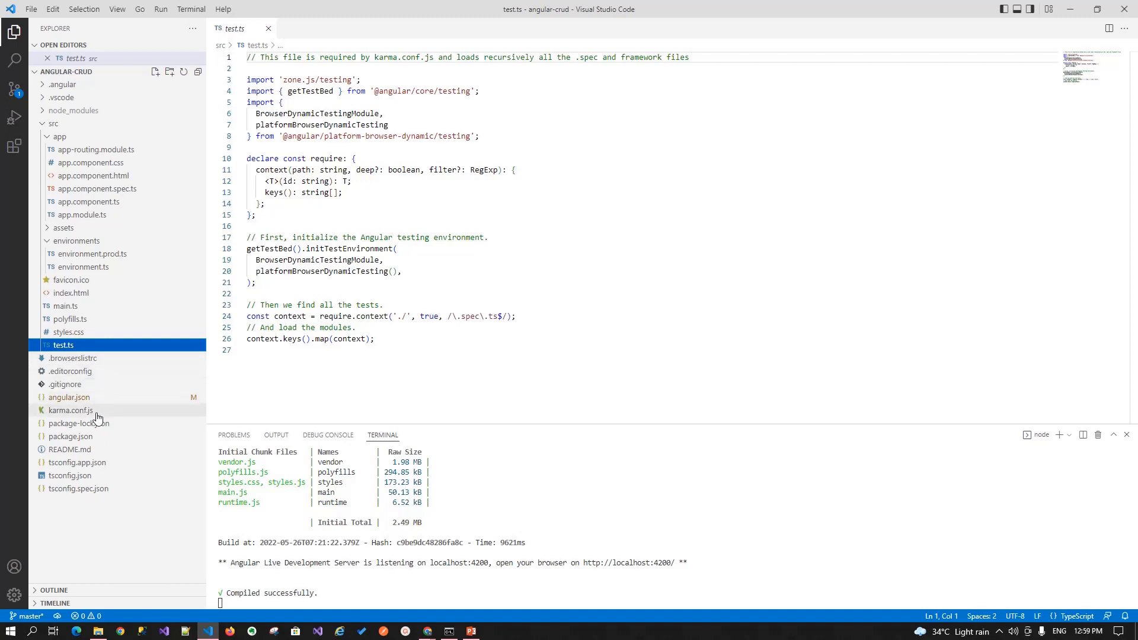
Step: Open karma.conf.js, then package-lock.json with its dependency tree
left_click(70, 410)
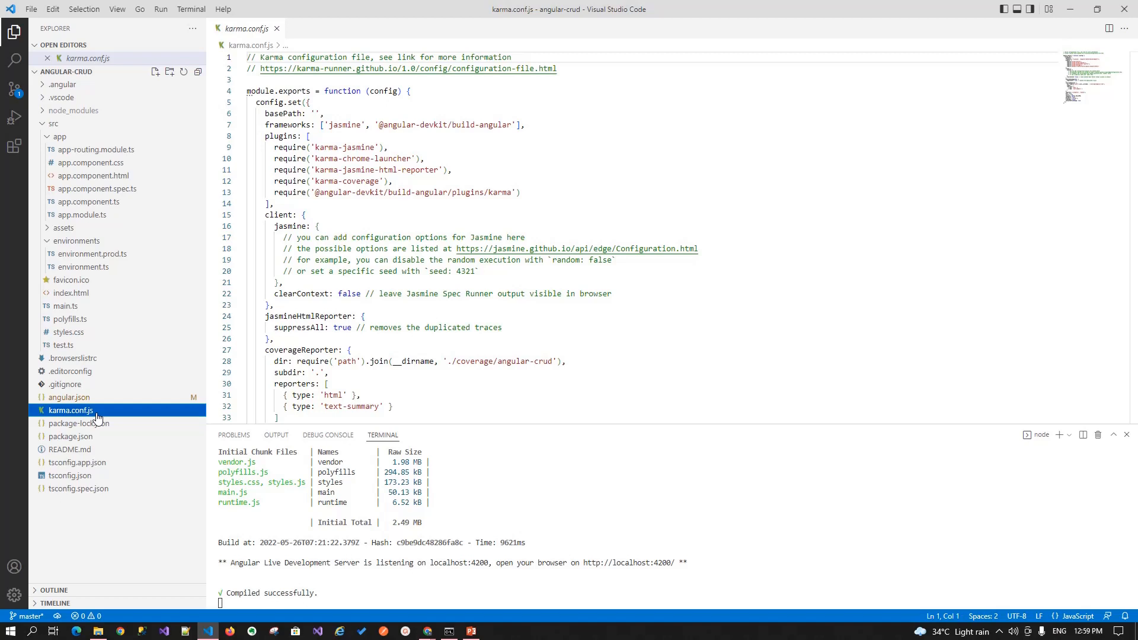
mouse_move(77, 423)
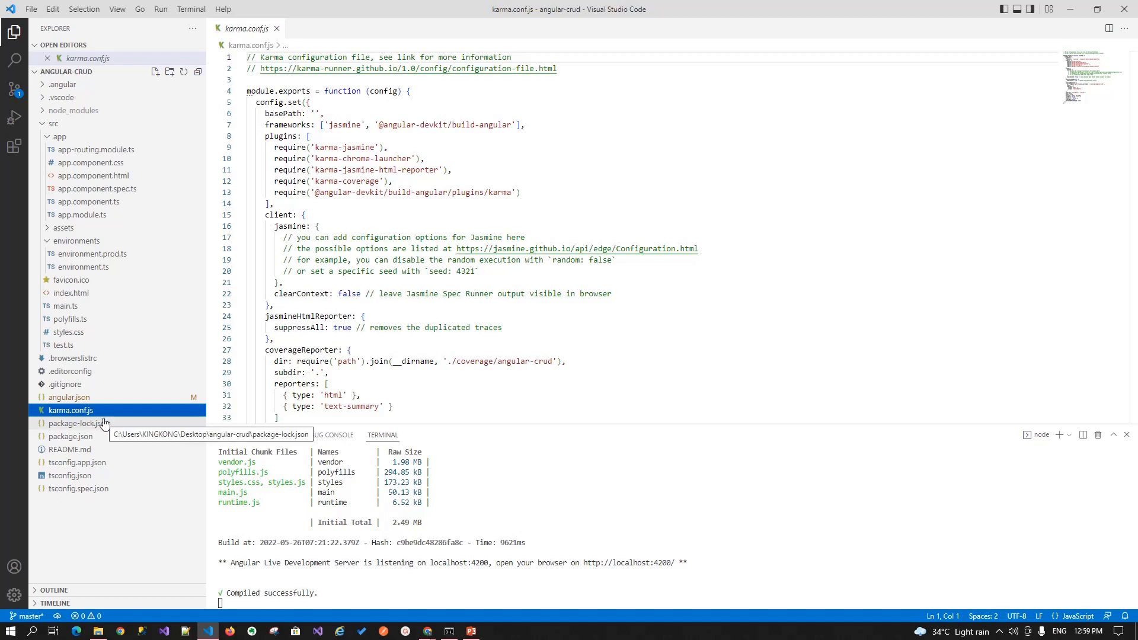
mouse_move(100, 428)
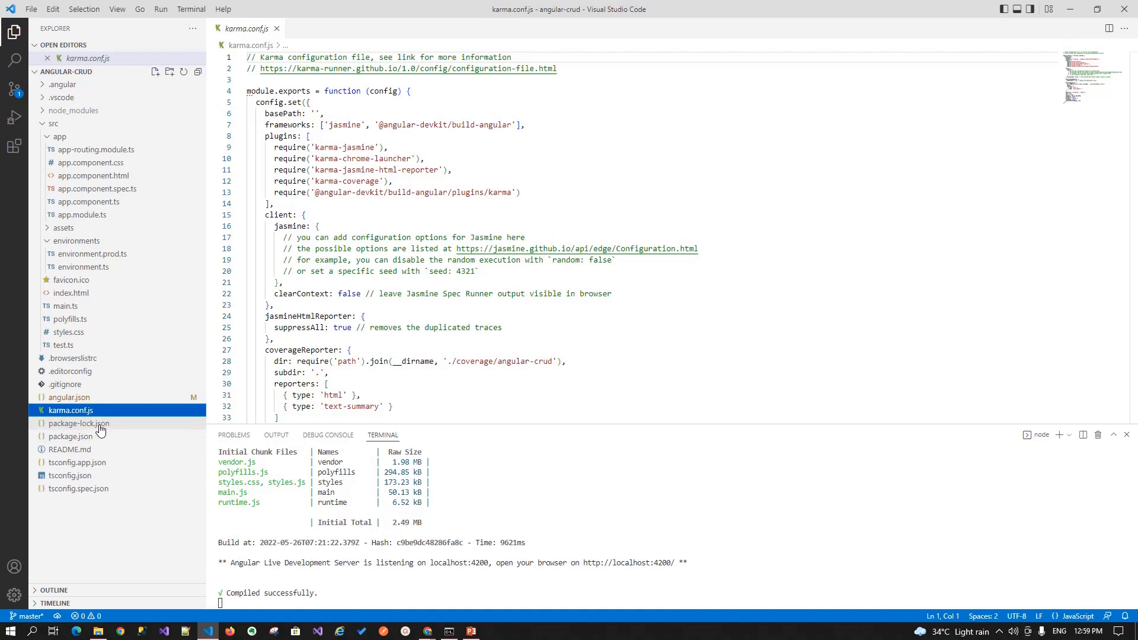
left_click(78, 423)
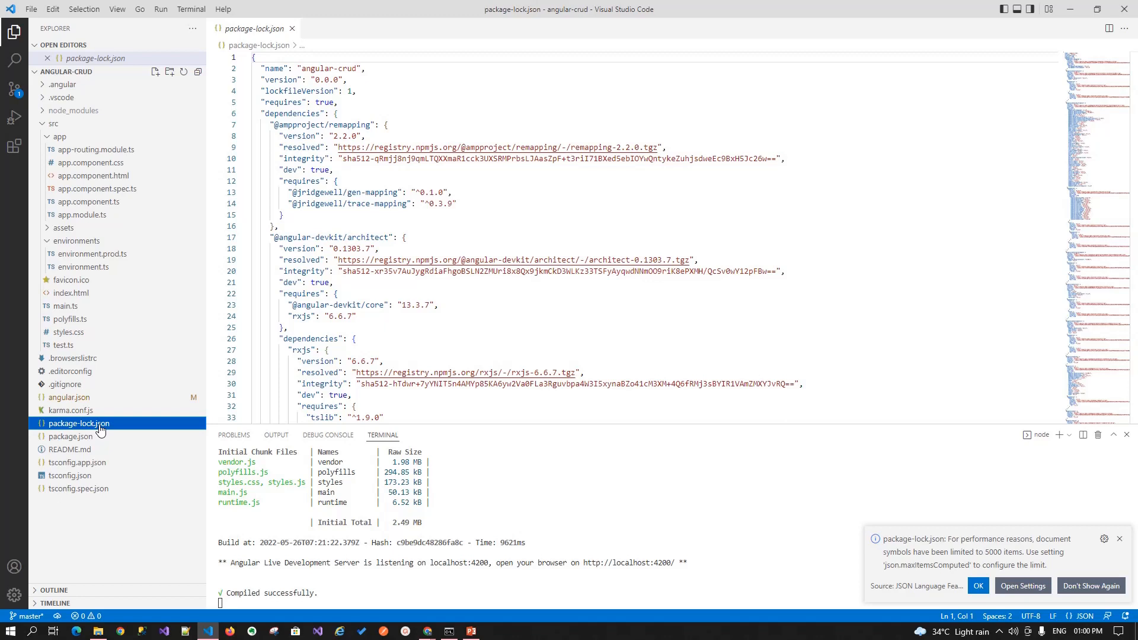
Step: Dismiss the document symbols limit notice and open package.json
left_click(977, 585)
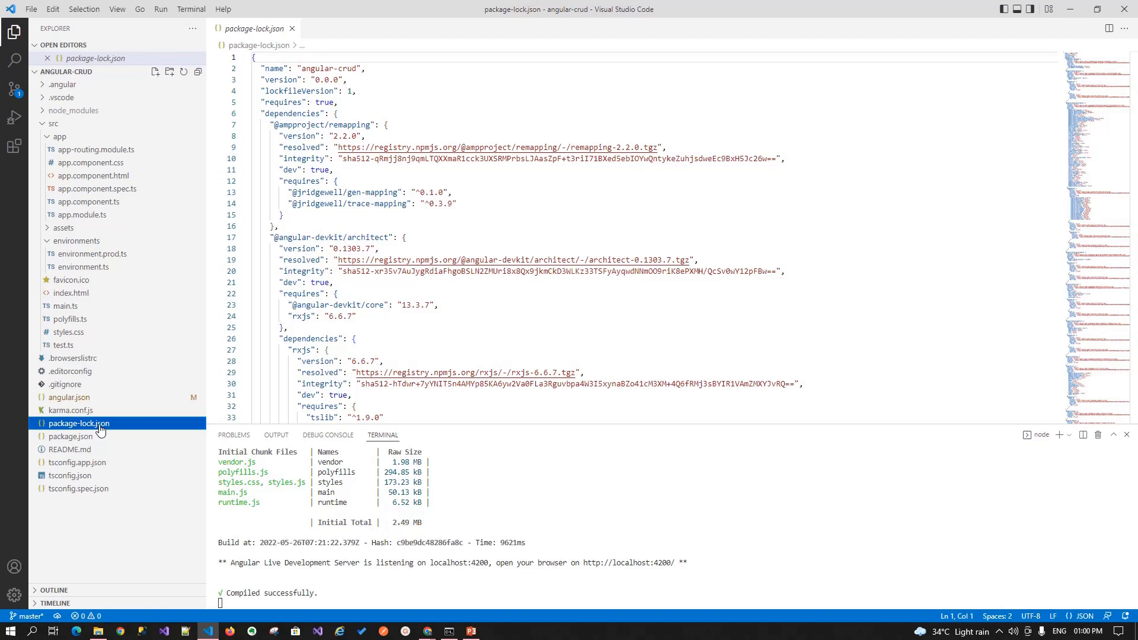
left_click(71, 436)
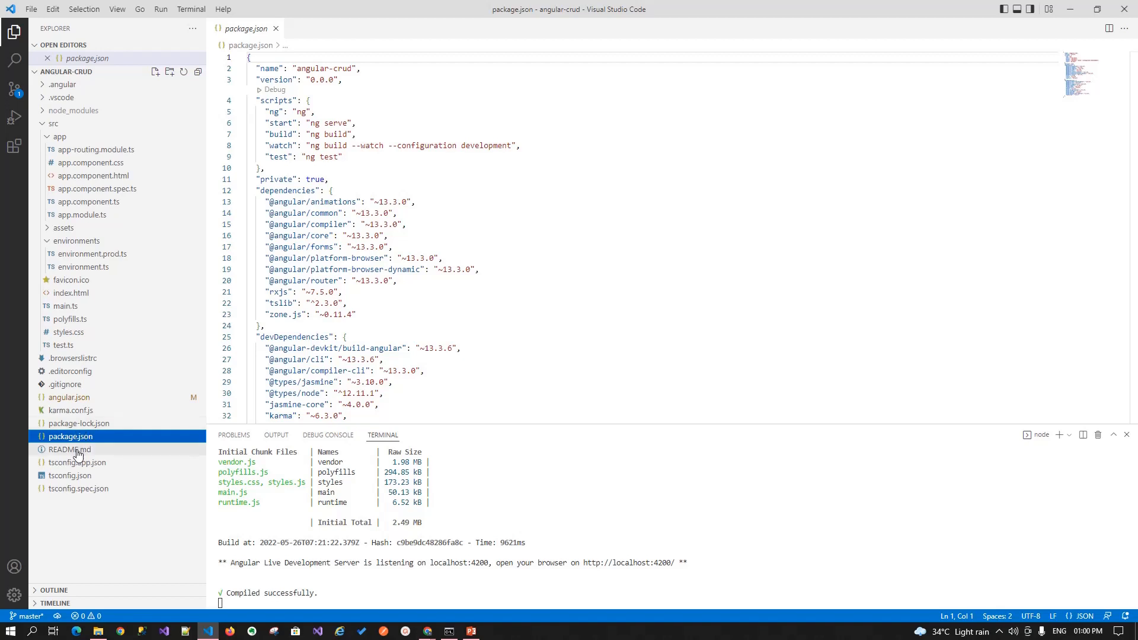
Step: Open README.md, covering the dev server, scaffolding, build and test commands
left_click(70, 449)
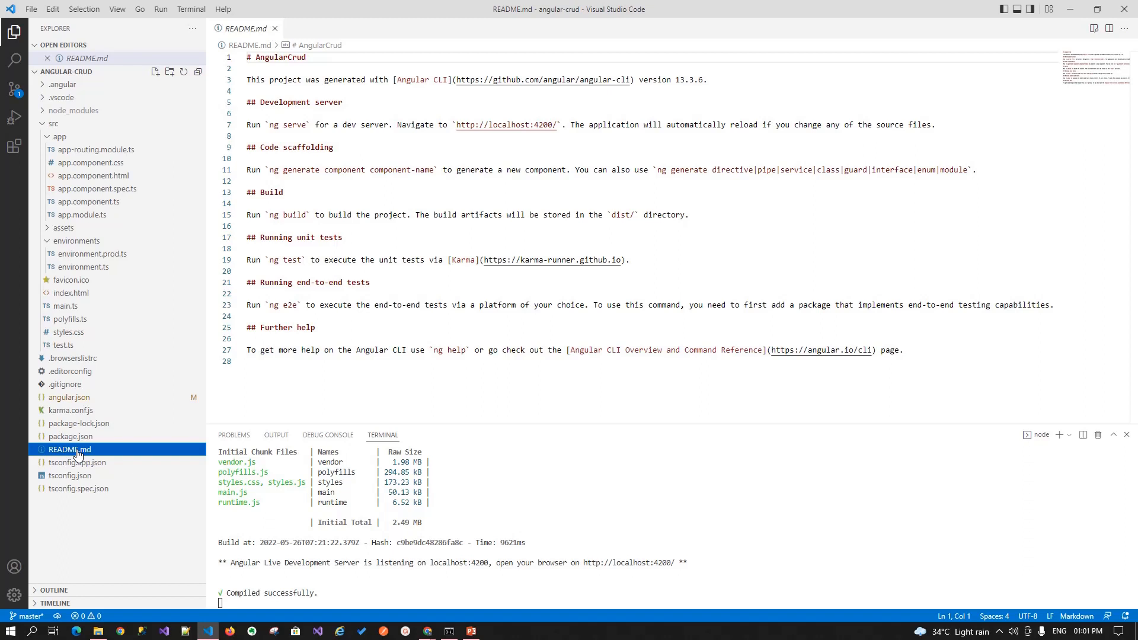
mouse_move(82, 461)
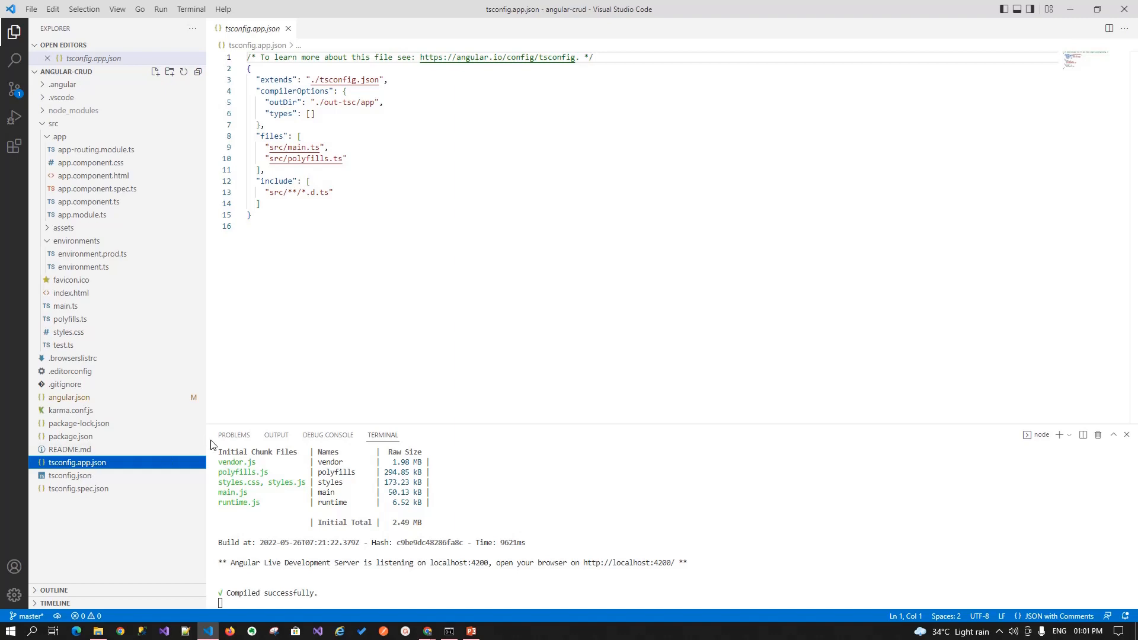
Step: Open the root tsconfig.json, then tsconfig.spec.json with jasmine types and spec includes
left_click(70, 475)
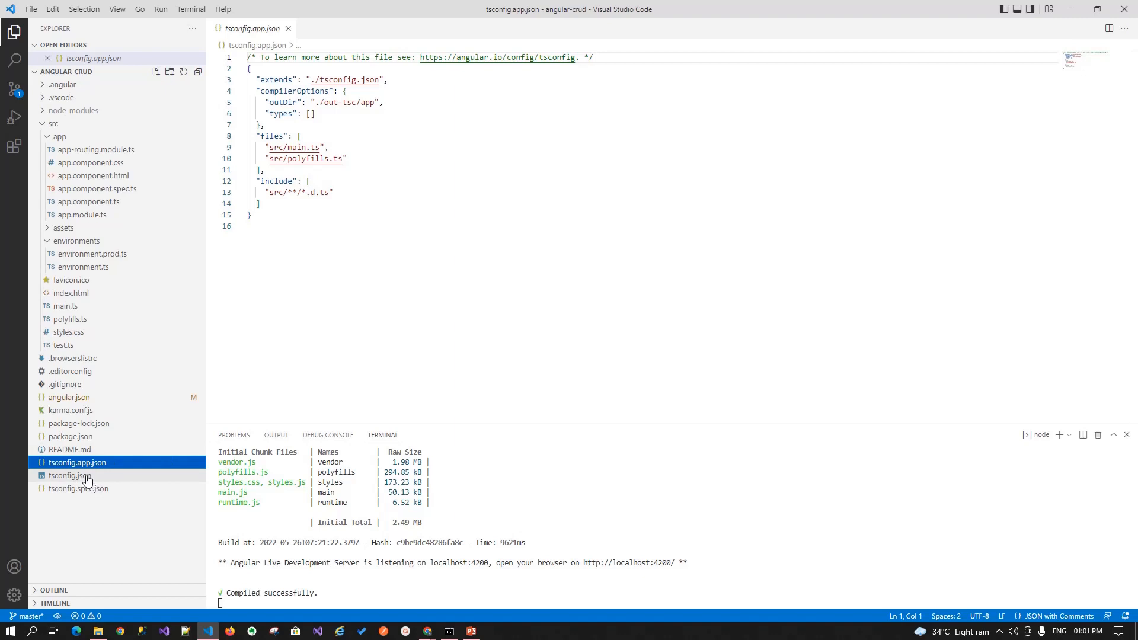
left_click(70, 476)
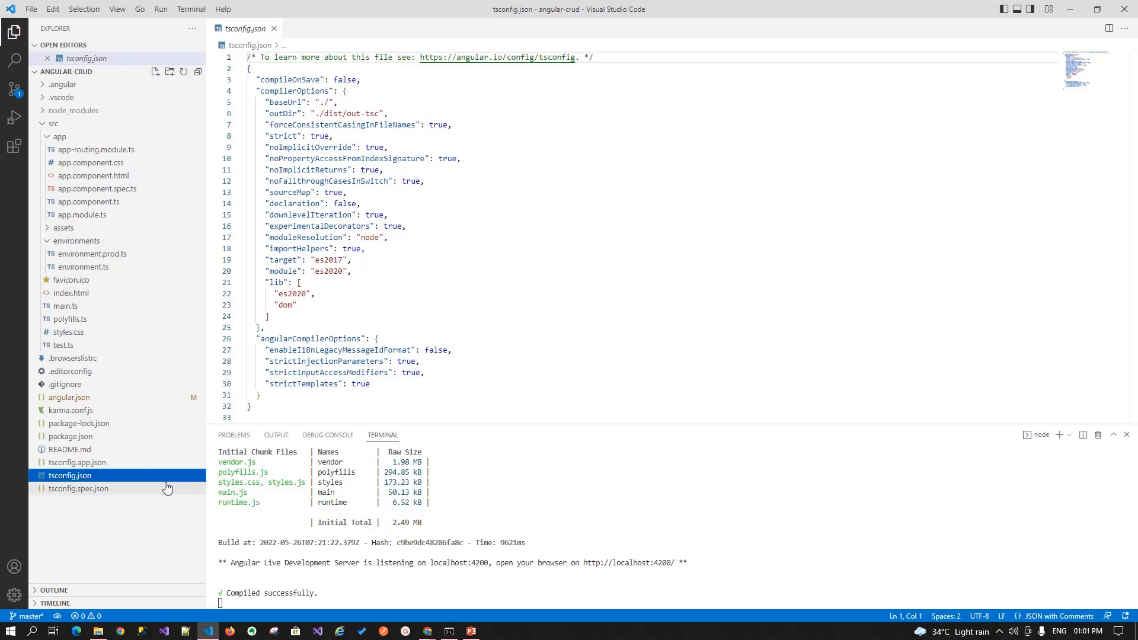
left_click(78, 488)
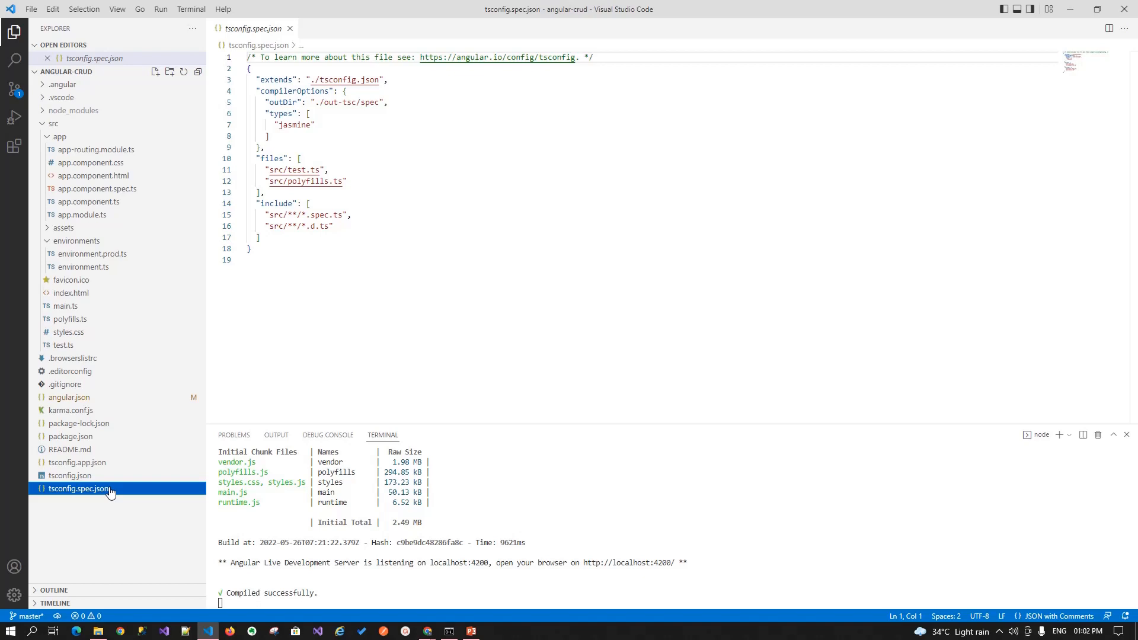
mouse_move(114, 492)
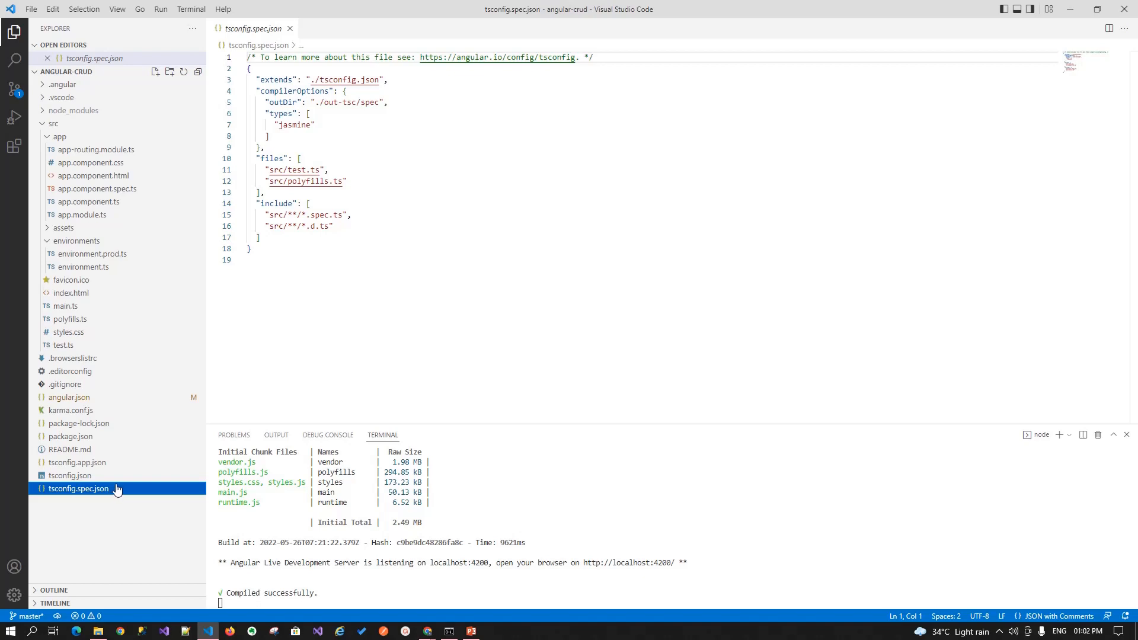